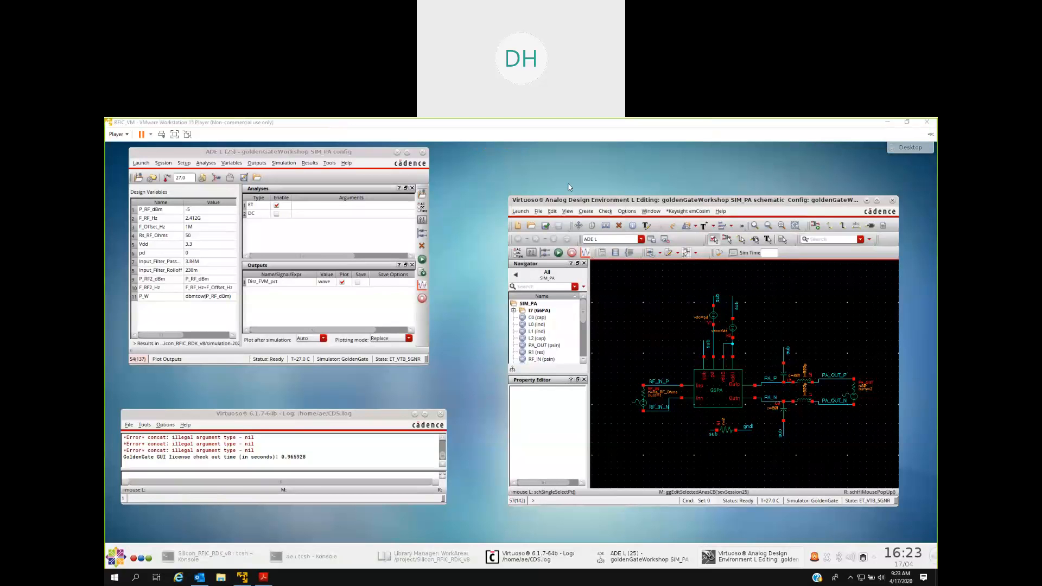
# Bring up the Acrobat slide deck and switch it to Full Screen Mode
pyautogui.click(263, 577)
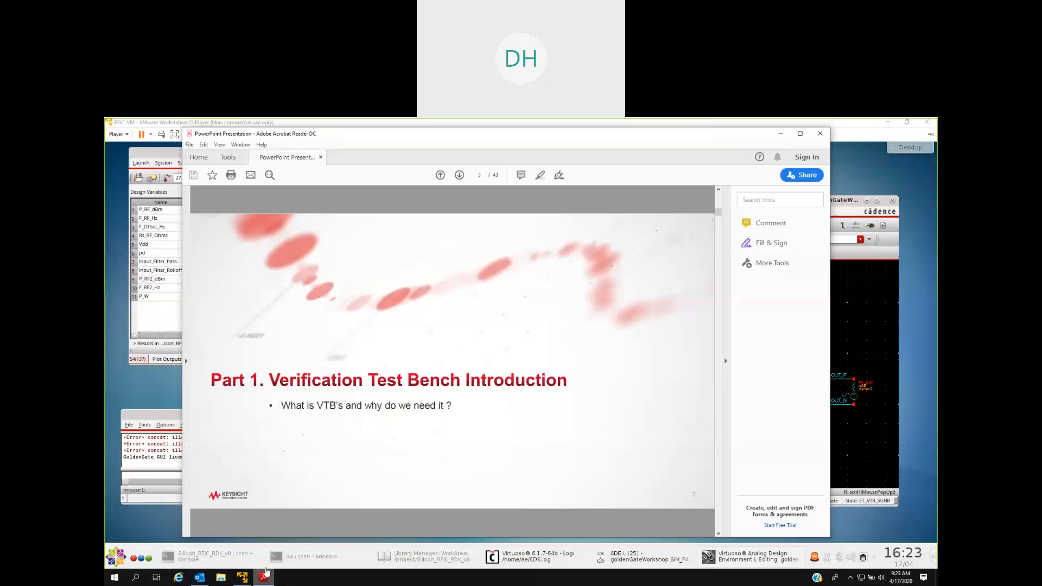
pyautogui.click(218, 144)
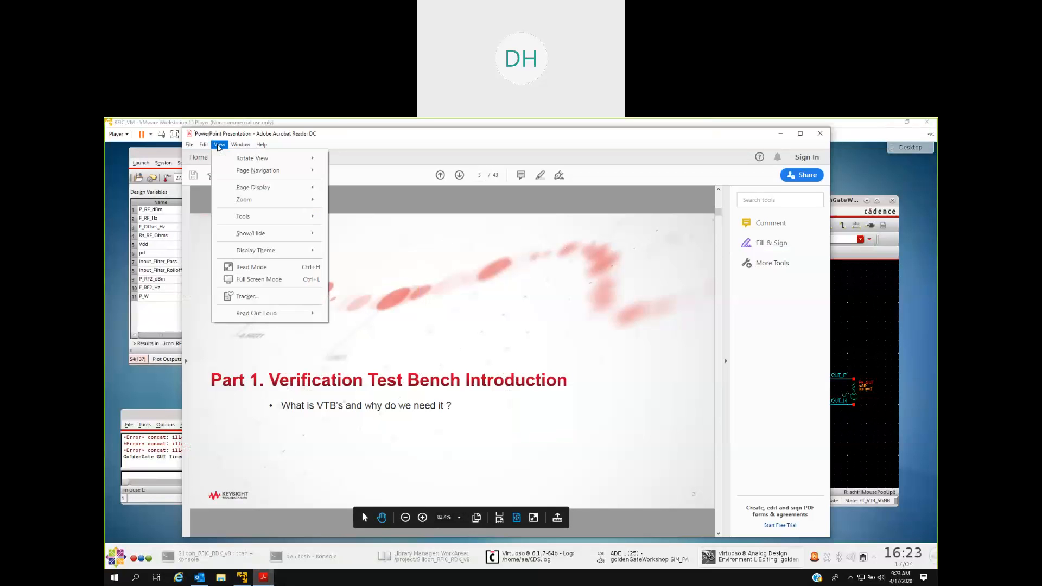
pyautogui.moveTo(255, 249)
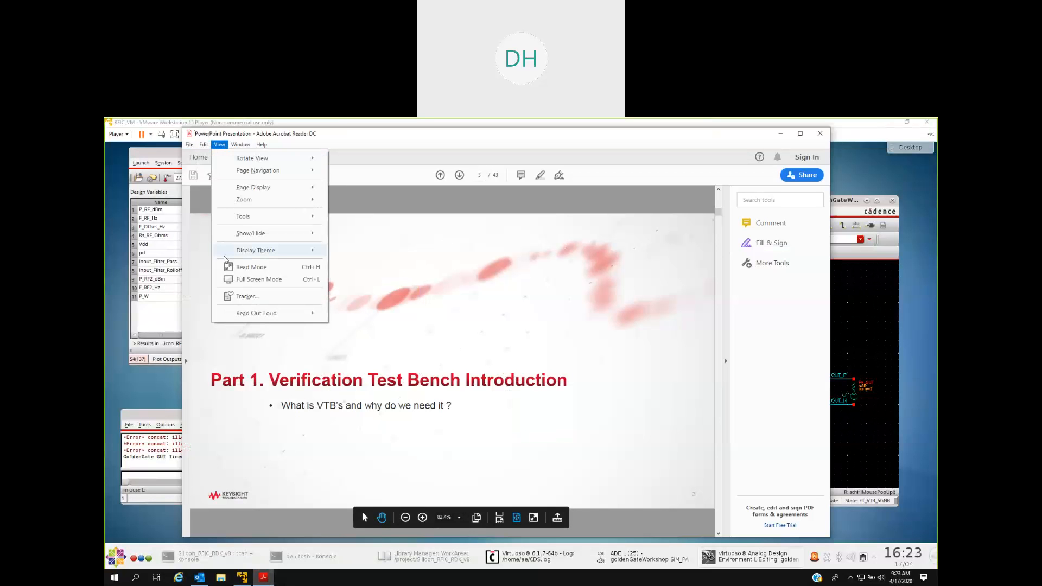
pyautogui.click(258, 279)
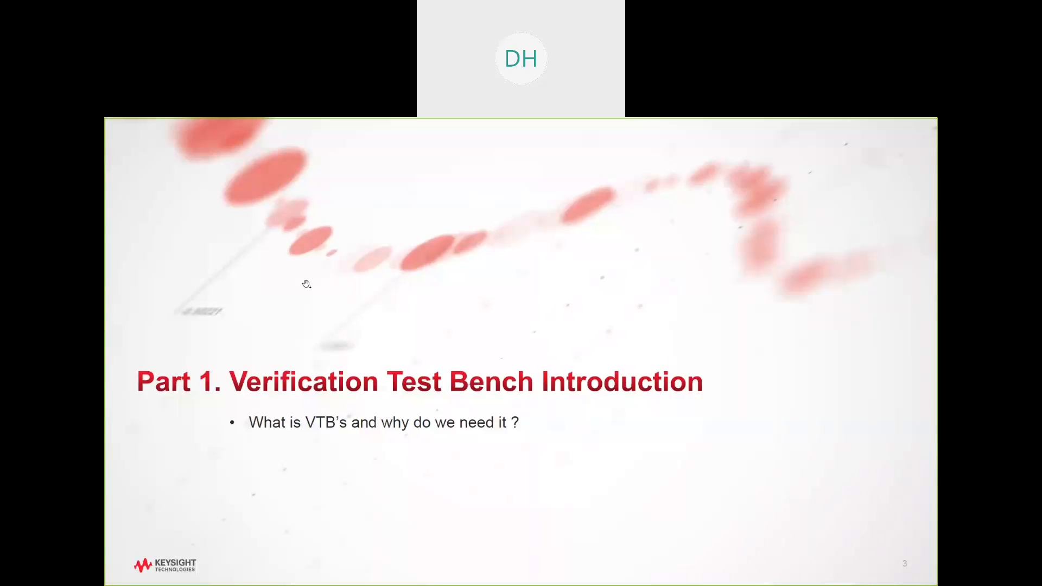
pyautogui.moveTo(306, 283)
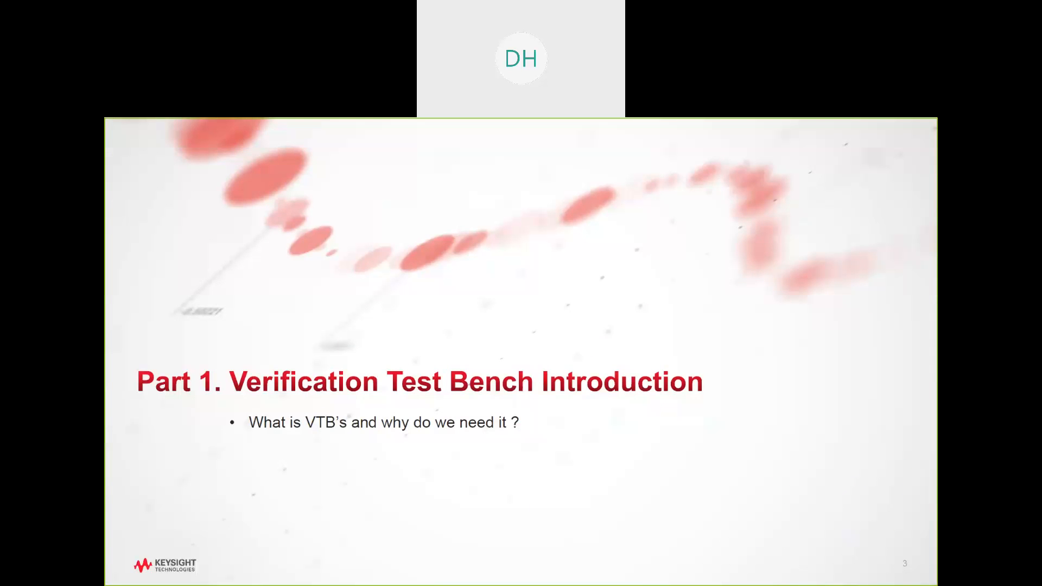
pyautogui.moveTo(291, 318)
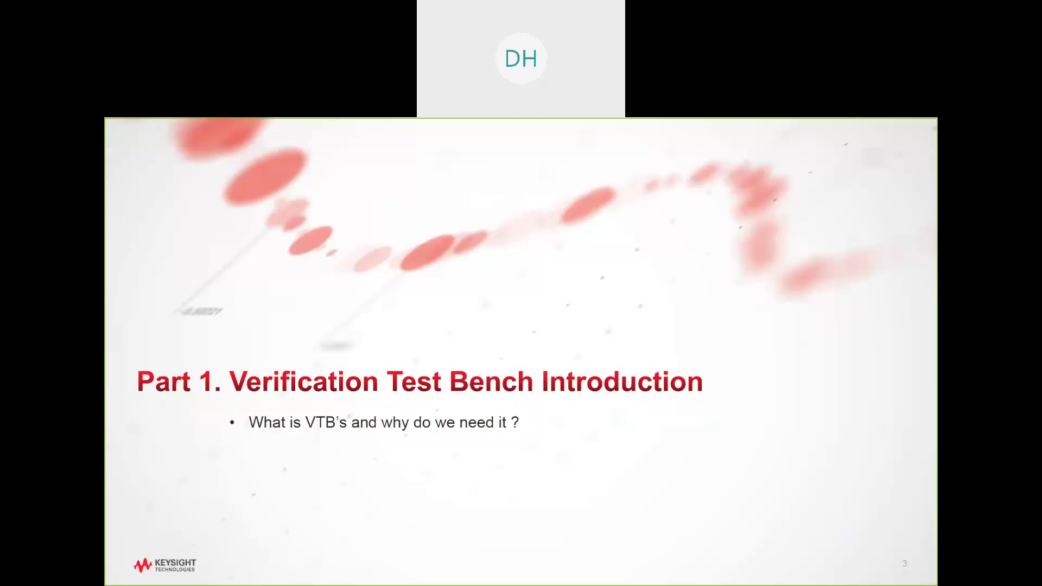
pyautogui.moveTo(291, 318)
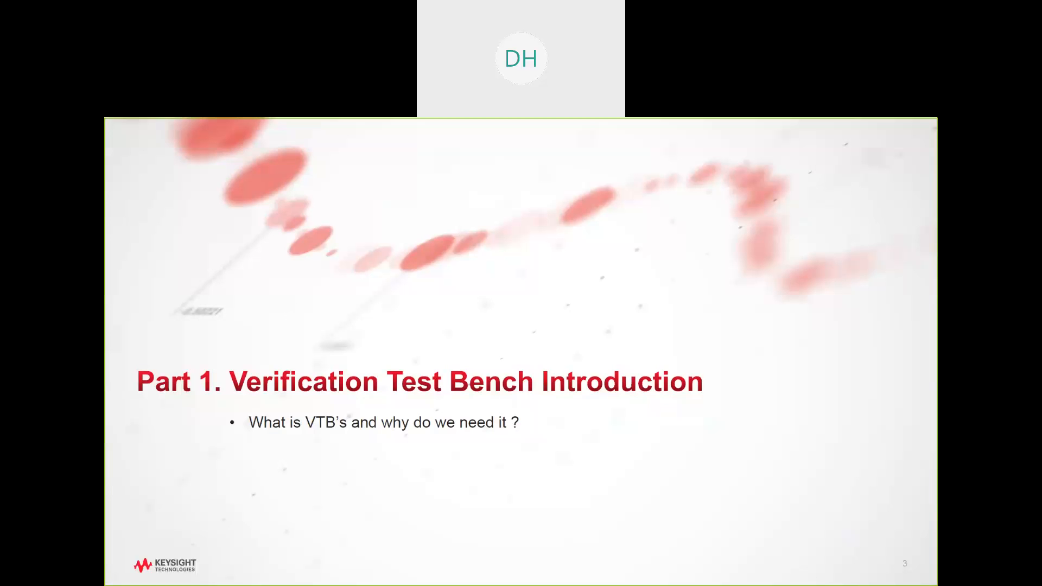
pyautogui.moveTo(292, 319)
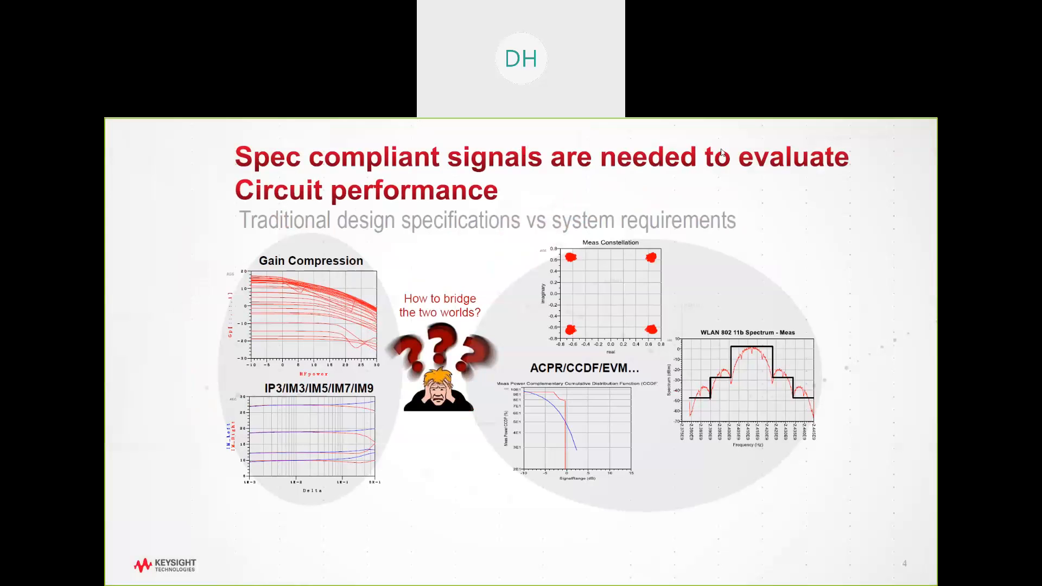
pyautogui.moveTo(726, 148)
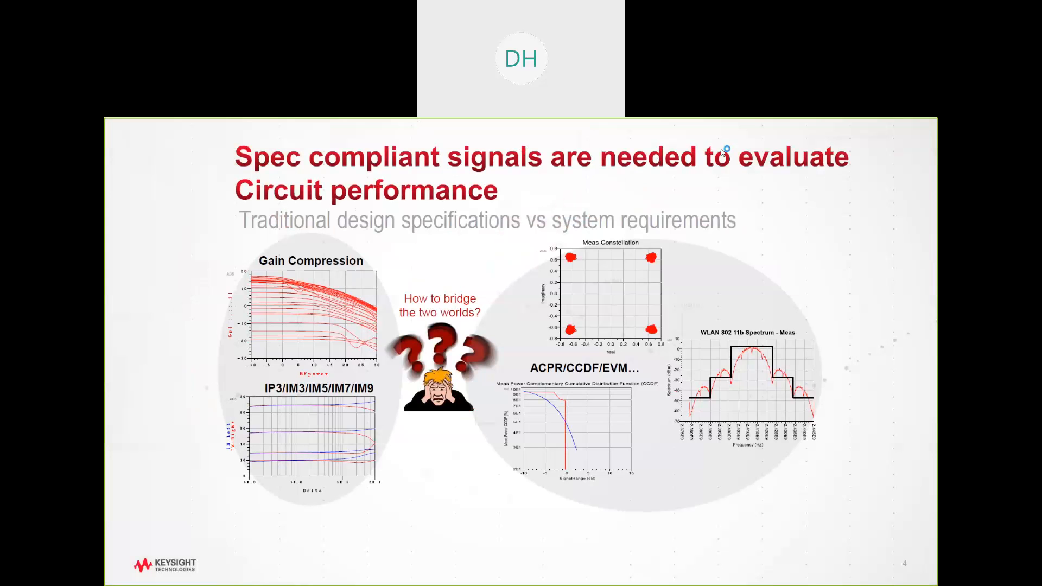
pyautogui.moveTo(721, 152)
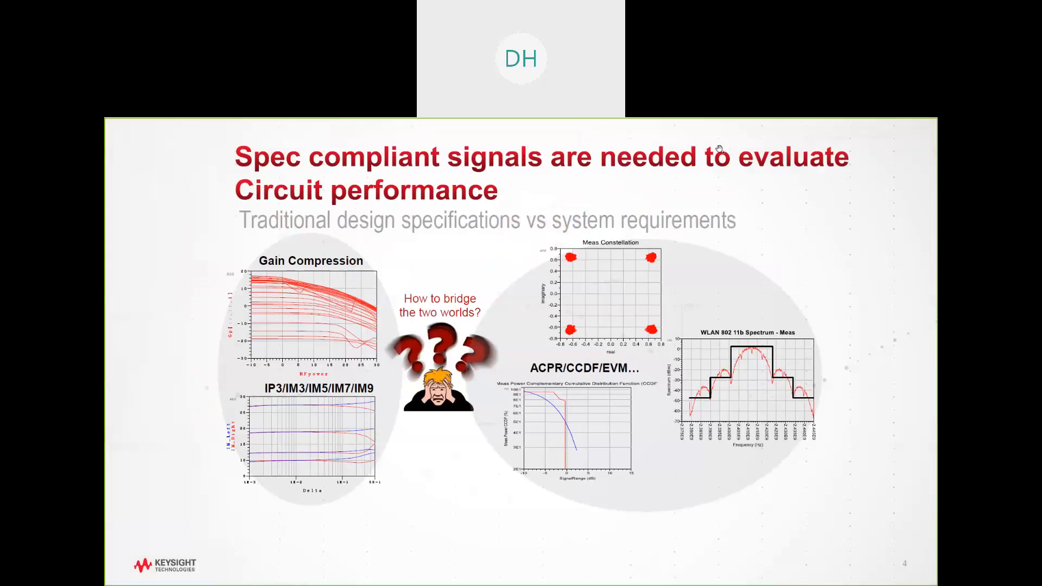
pyautogui.moveTo(852, 214)
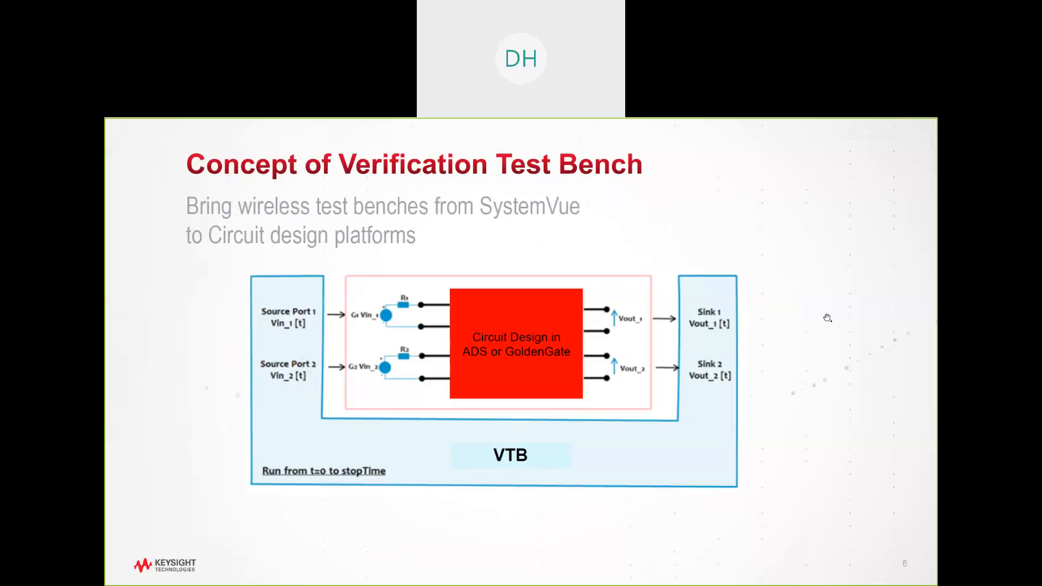
pyautogui.moveTo(288, 319)
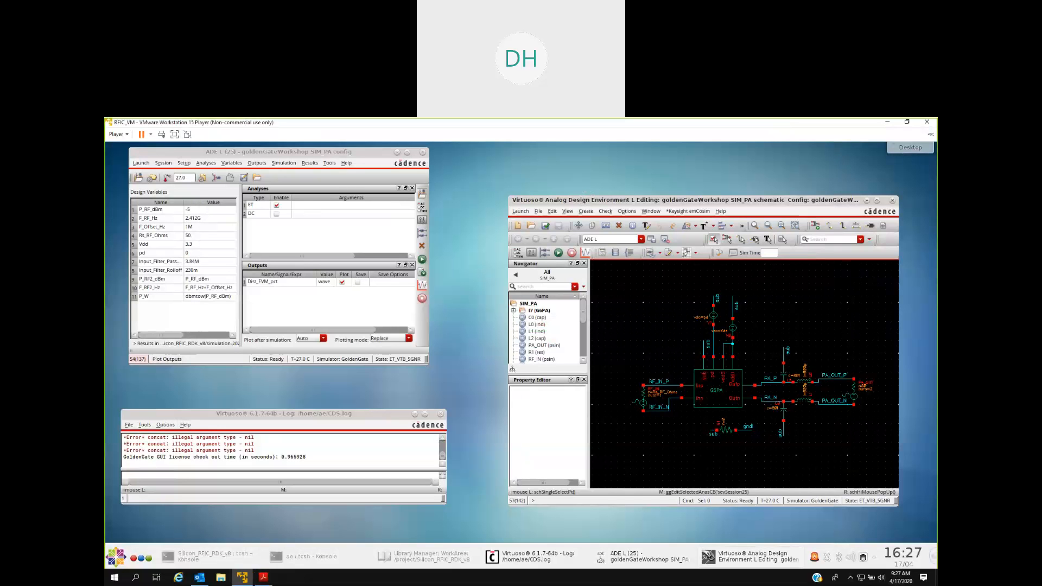
pyautogui.moveTo(403, 137)
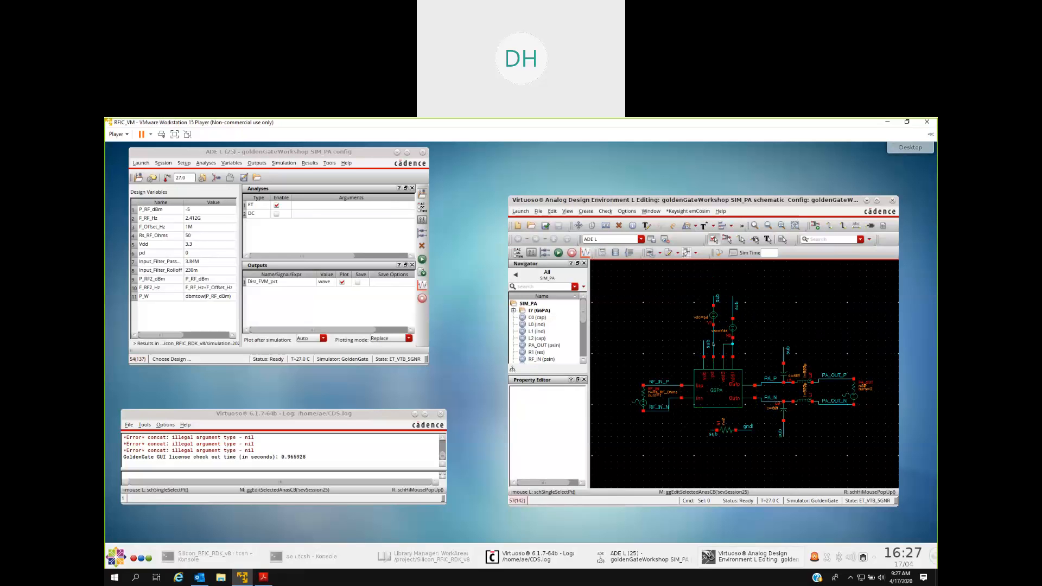
# Resize the SIM_PA schematic editor window larger to see the amplifier circuit
pyautogui.click(714, 388)
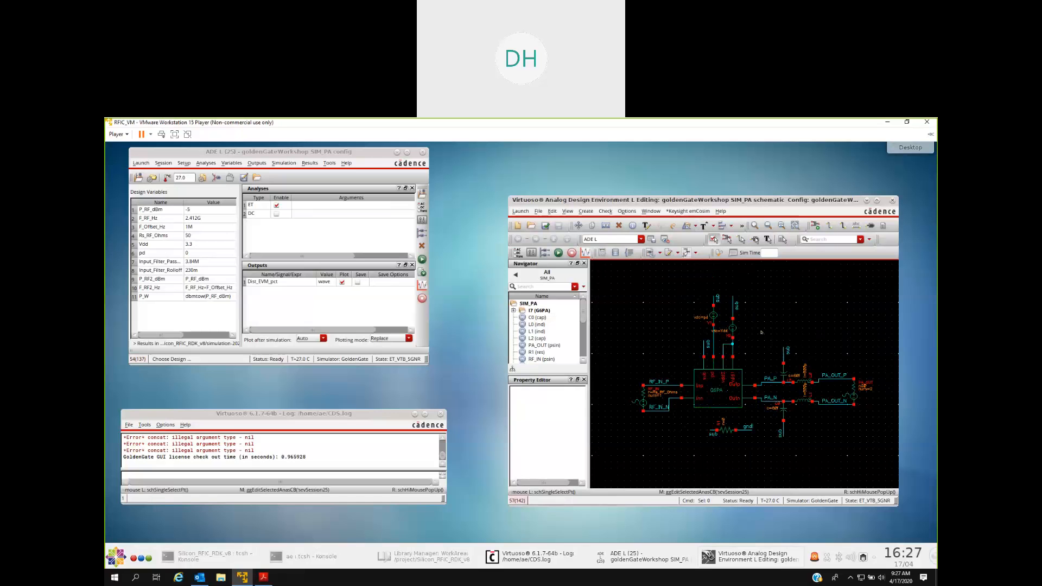
pyautogui.moveTo(763, 331)
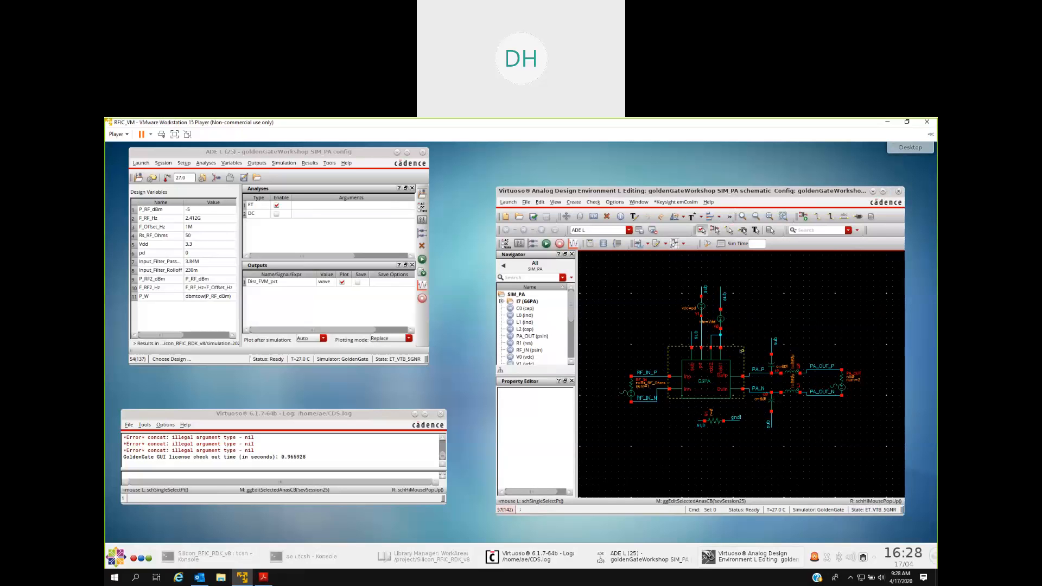
# Descend read-only from SIM_PA through the GGPA instance into the GGPA_core schematic view
pyautogui.click(708, 369)
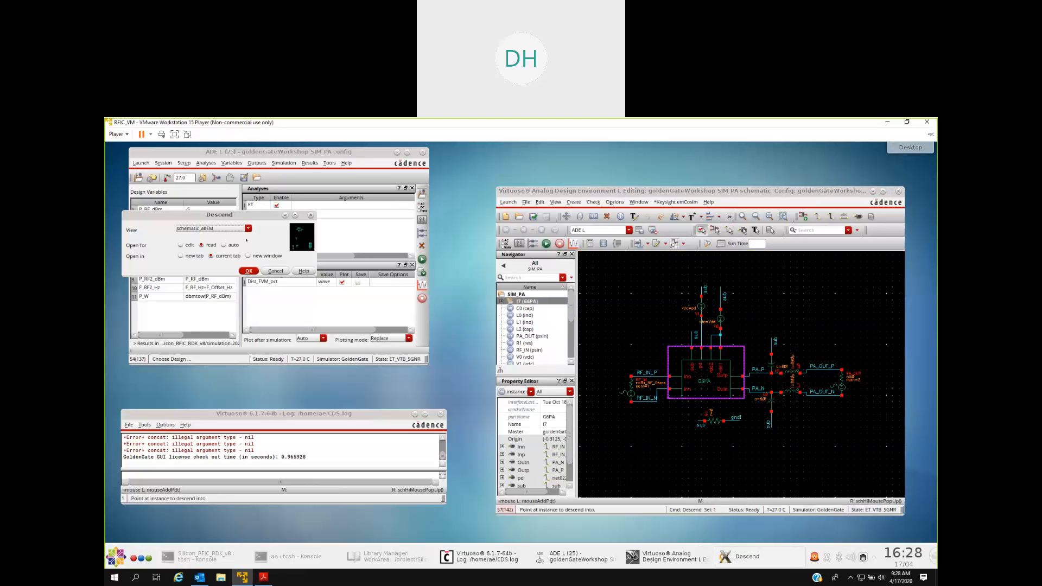
pyautogui.click(247, 228)
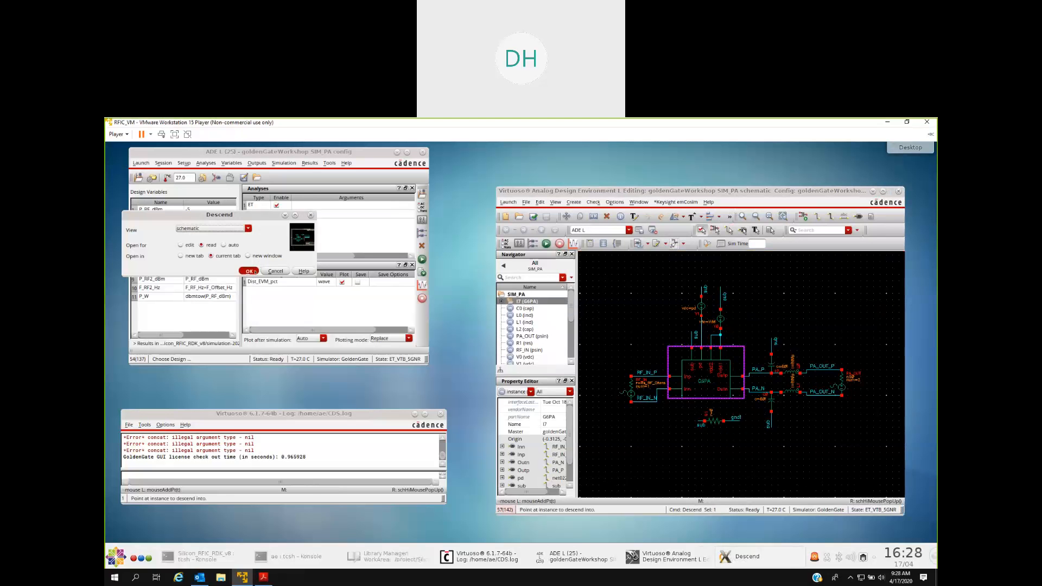
pyautogui.click(251, 270)
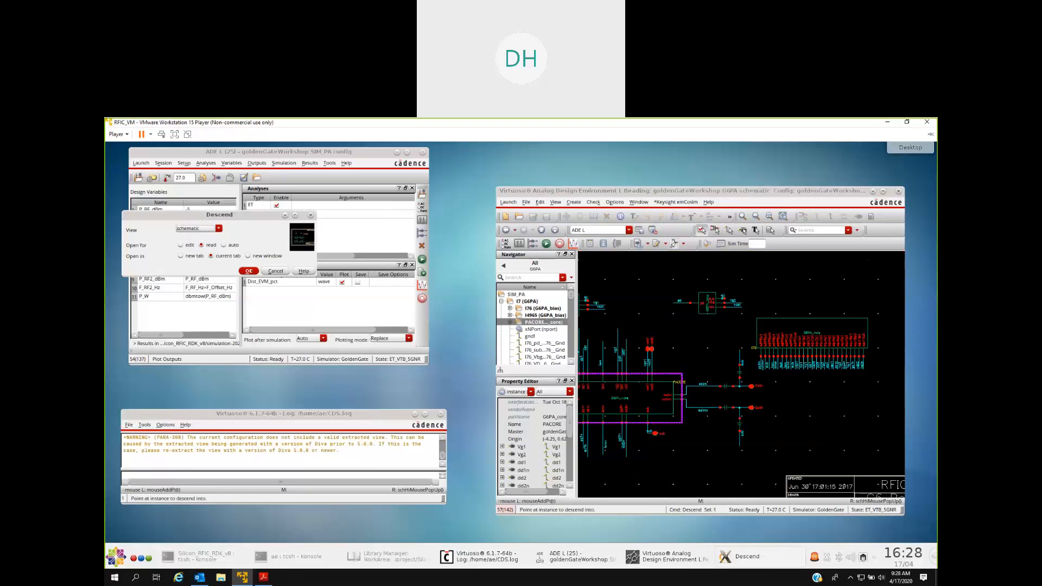
pyautogui.click(247, 270)
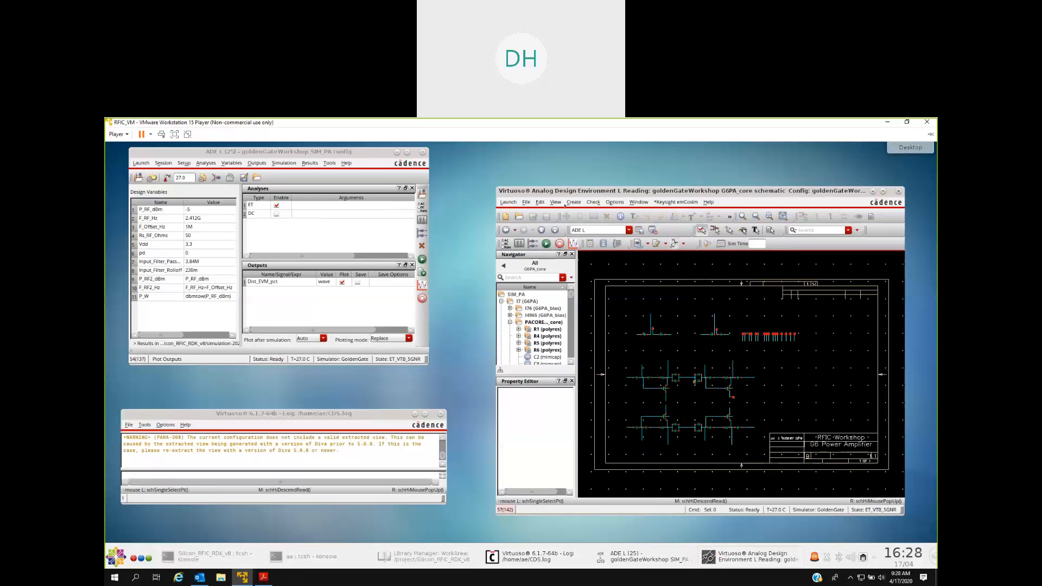
# Return from GGPA_core to the top-level SIM_PA schematic via Edit > Hierarchy > Return To Top
pyautogui.click(539, 202)
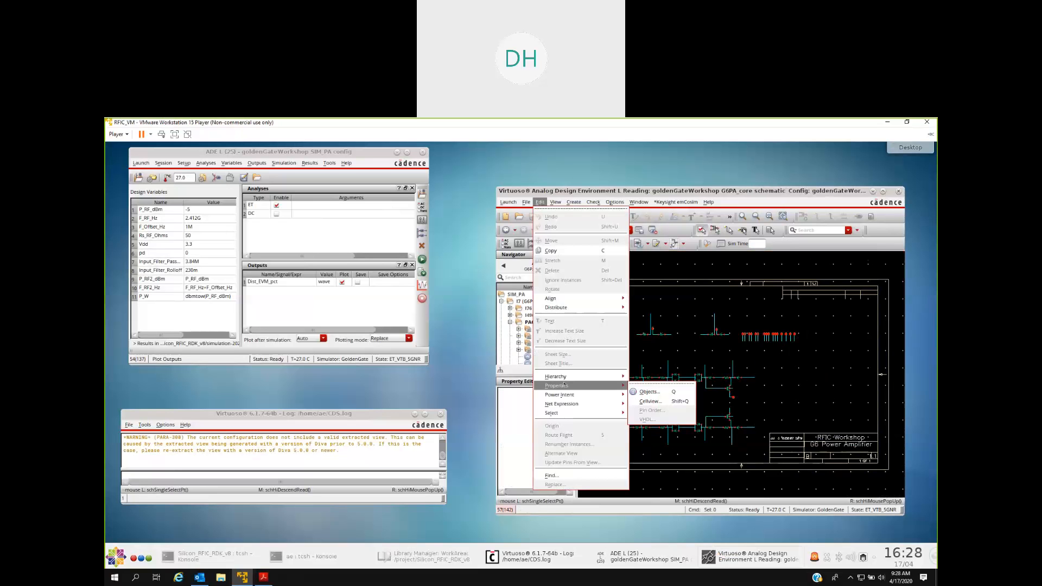
pyautogui.click(555, 377)
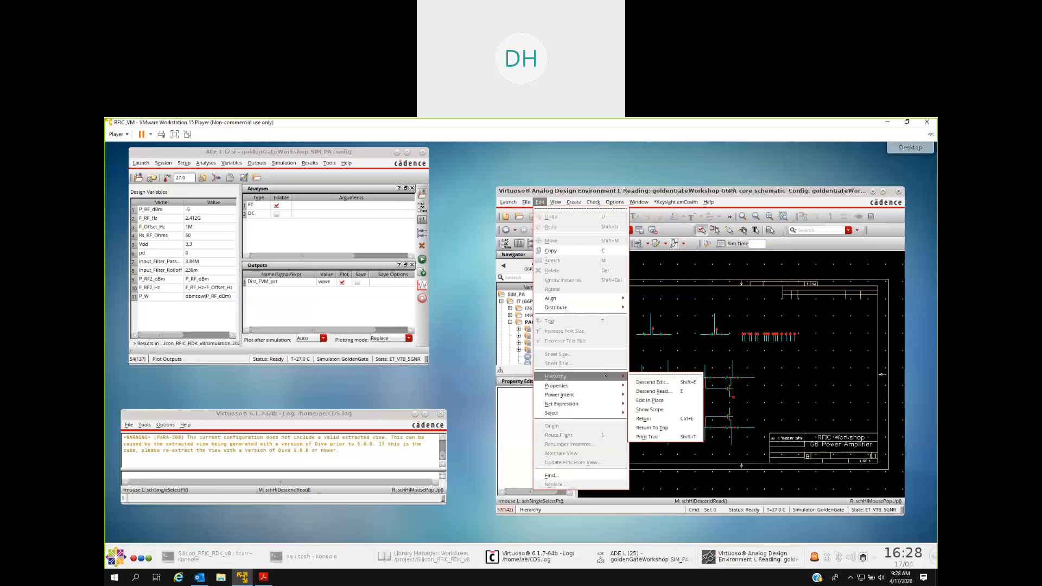
pyautogui.moveTo(651, 428)
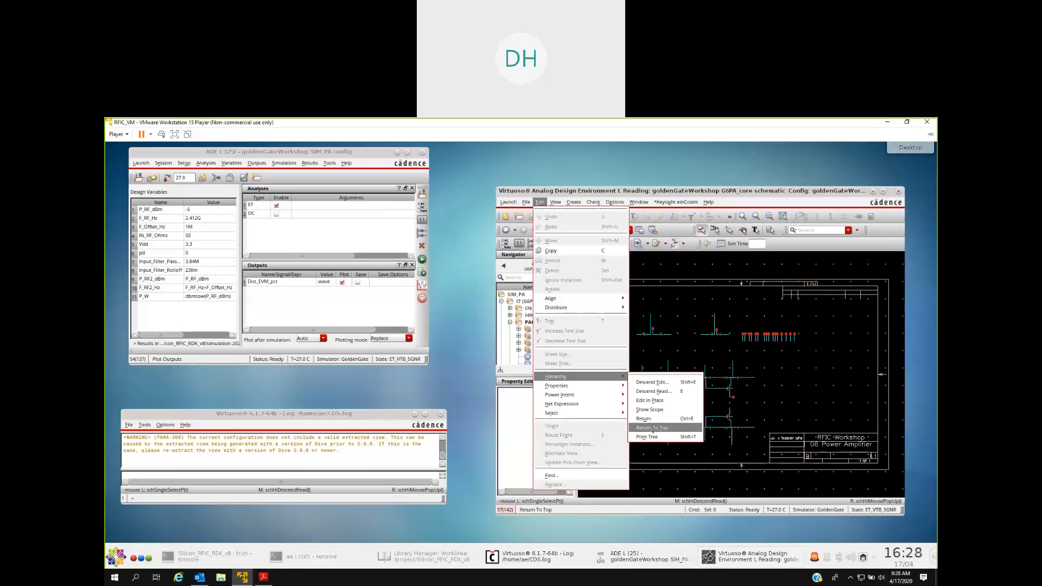
pyautogui.click(653, 427)
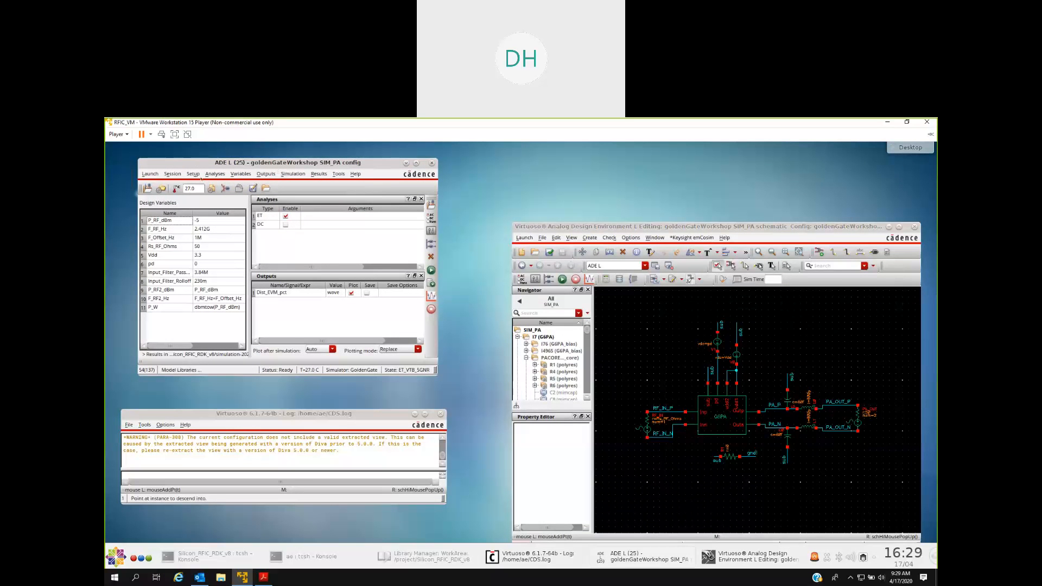
# Save the current ADE L simulation state as a cellview before changing simulator settings
pyautogui.click(193, 174)
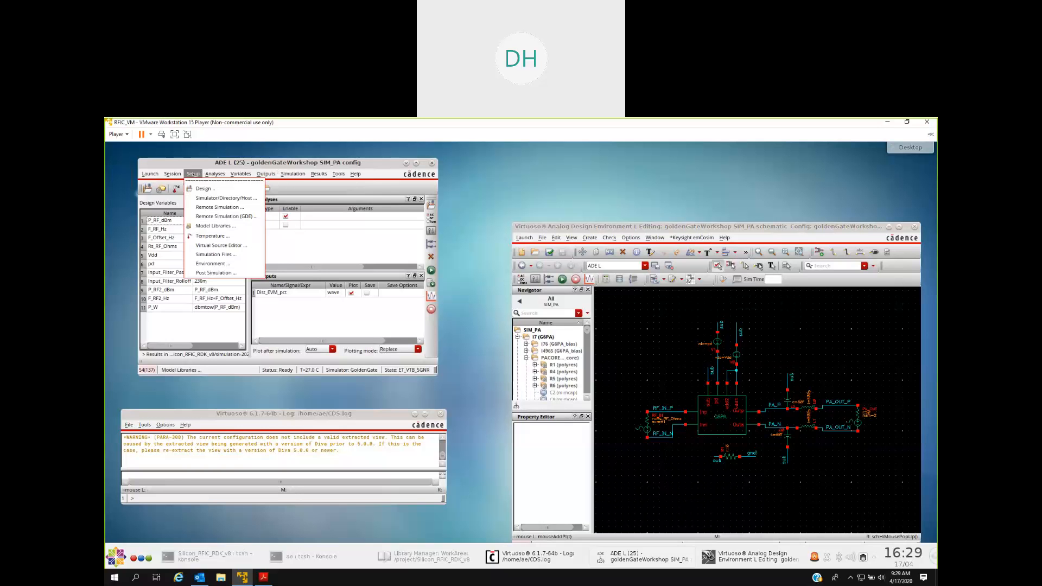
pyautogui.click(224, 198)
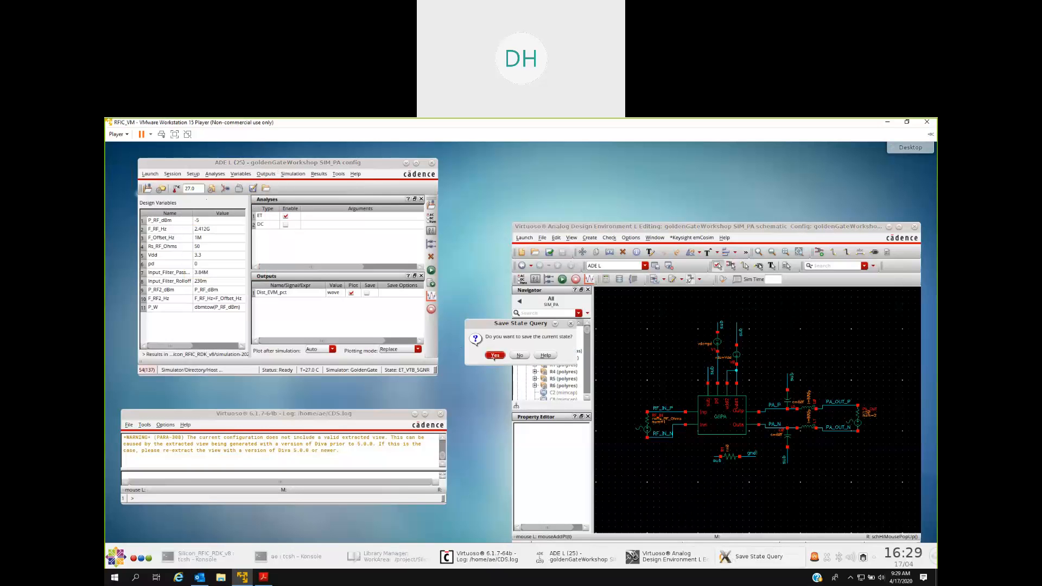
pyautogui.click(495, 355)
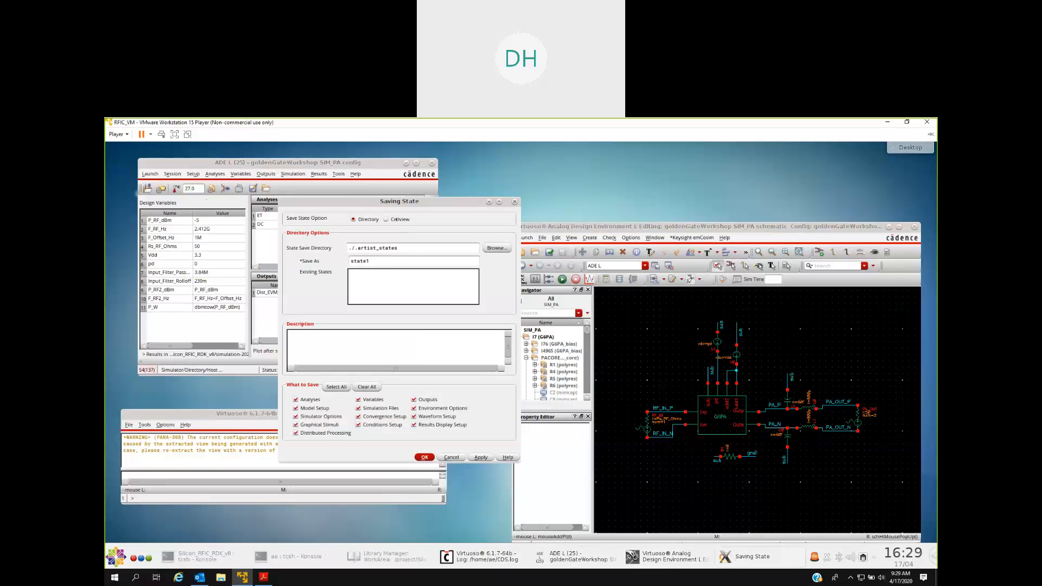
pyautogui.click(386, 218)
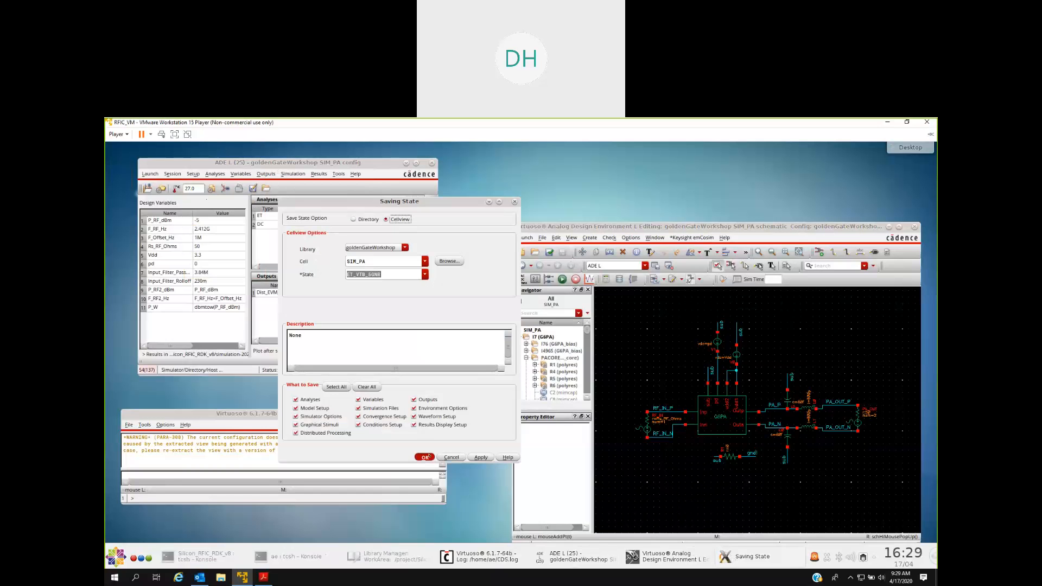
# Keep GoldenGate as the simulator in the Simulator/Directory/Host settings and confirm
pyautogui.click(425, 457)
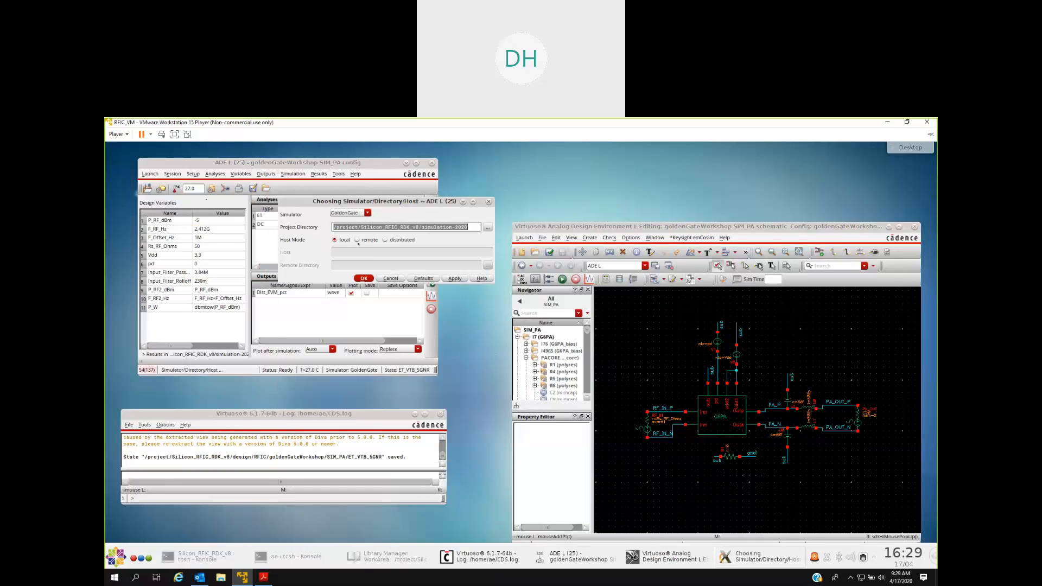
pyautogui.click(366, 213)
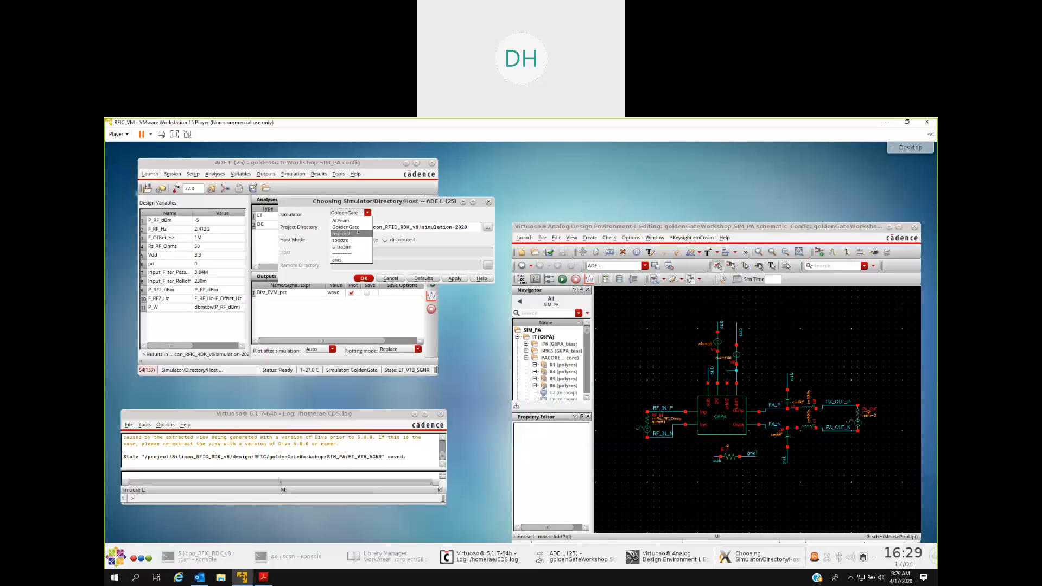
pyautogui.moveTo(339, 240)
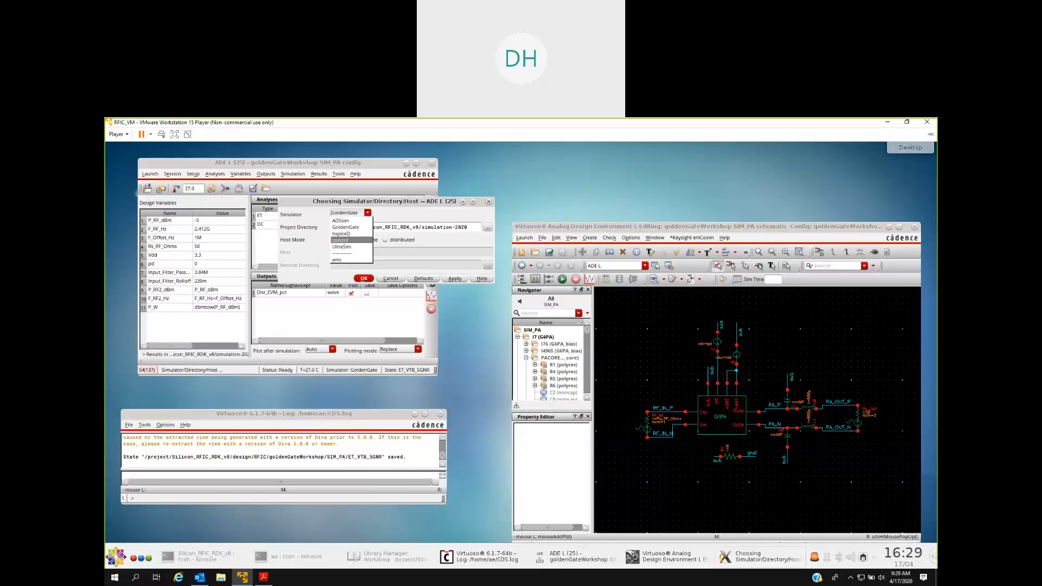
pyautogui.click(344, 213)
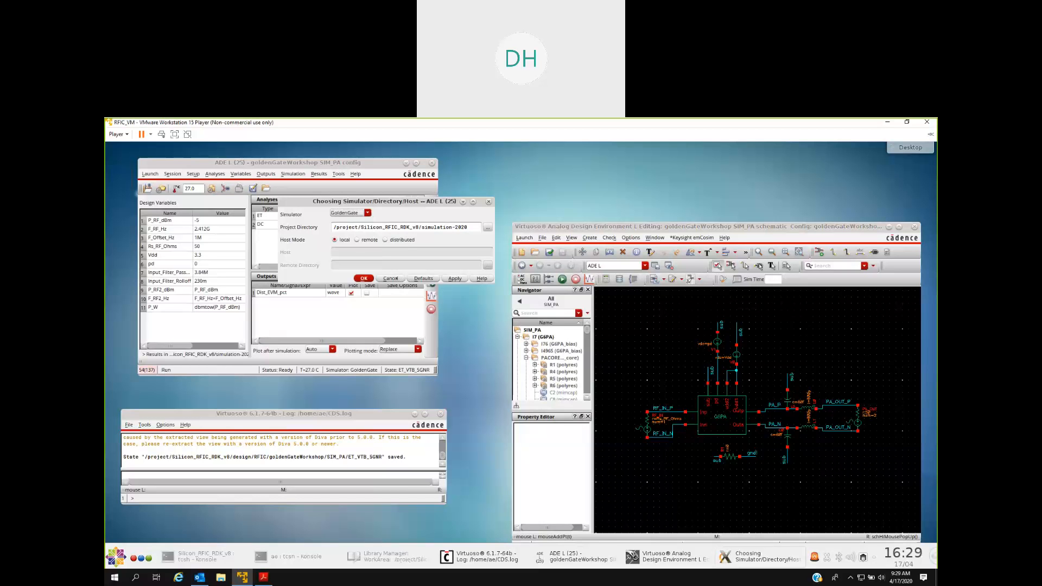
pyautogui.click(364, 277)
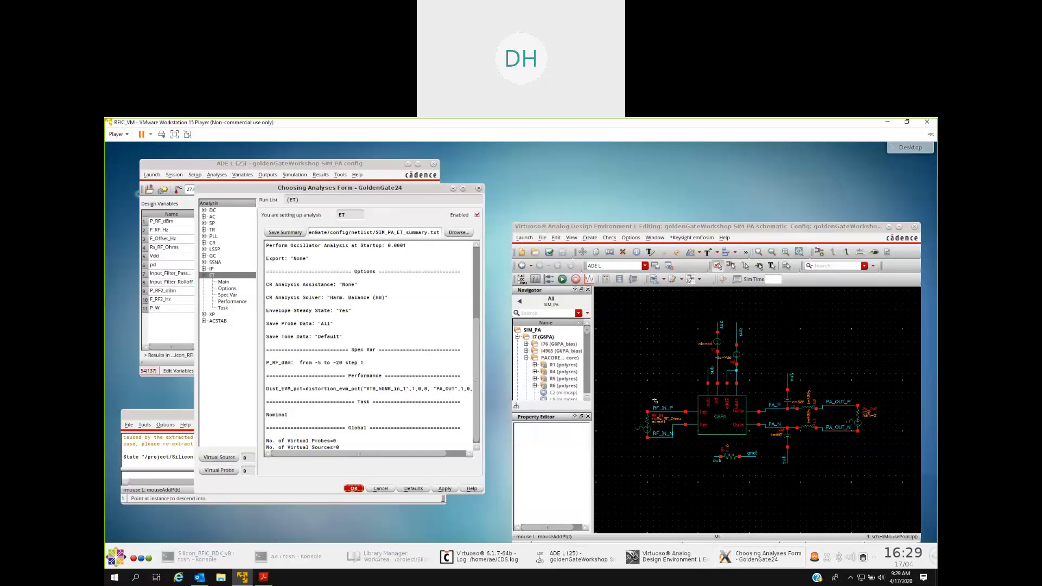
pyautogui.moveTo(673, 451)
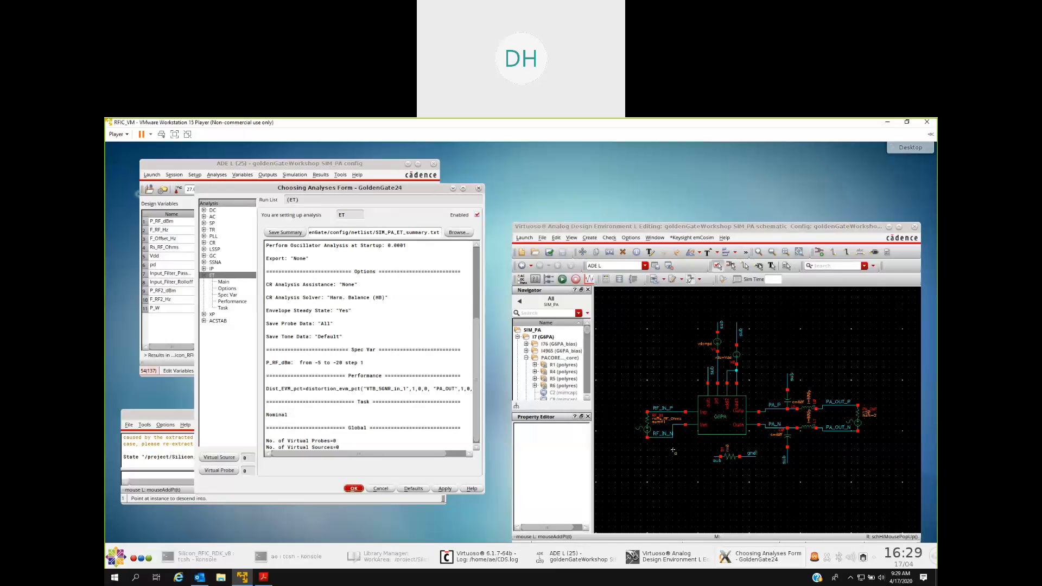
pyautogui.moveTo(650, 359)
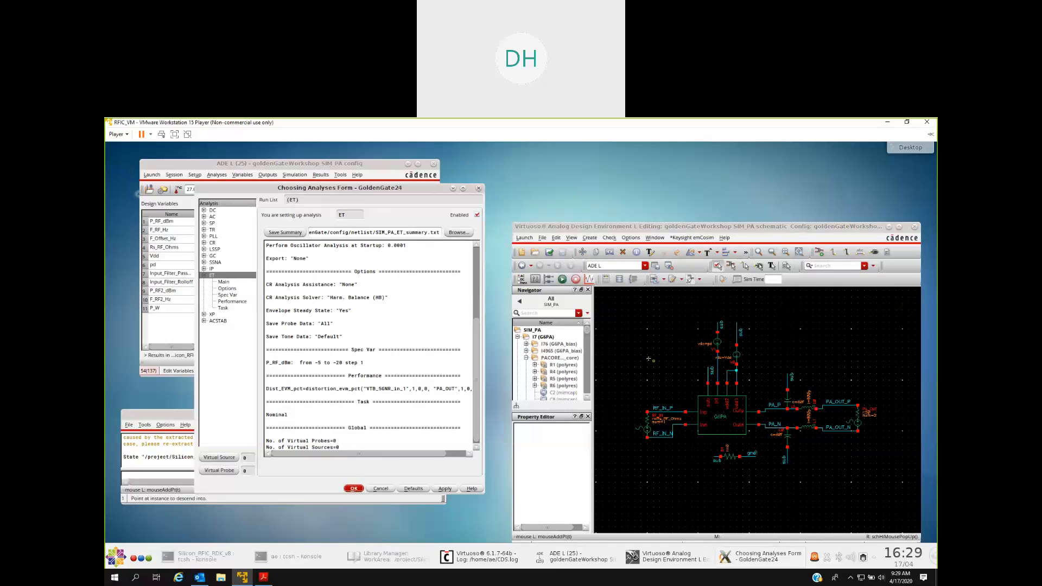
# Shift the analyses form aside and show the ET analysis Main settings with the VTB_SGNR stimulus
pyautogui.moveTo(338, 188); pyautogui.dragTo(335, 169)
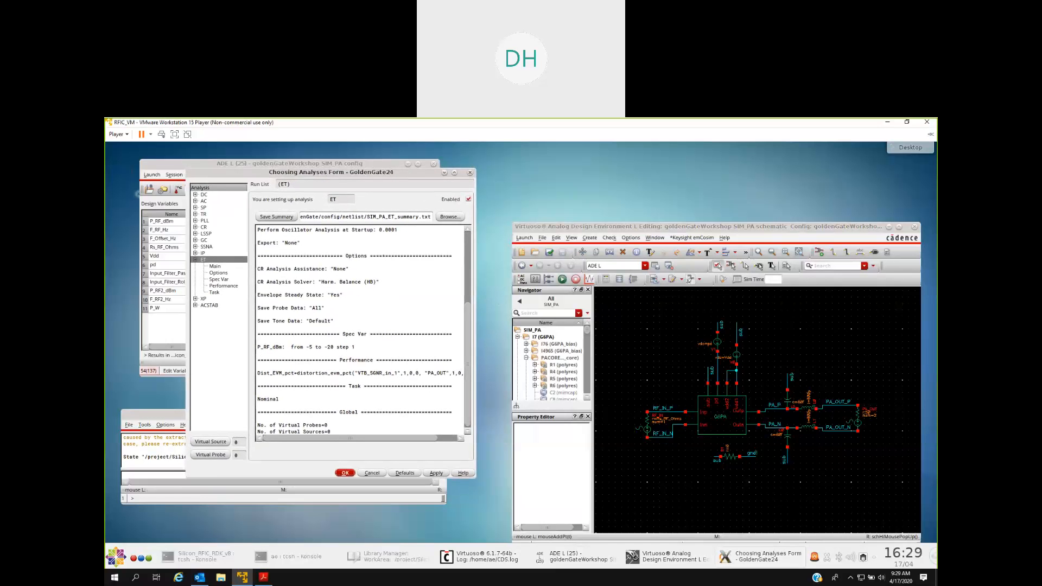
pyautogui.click(214, 266)
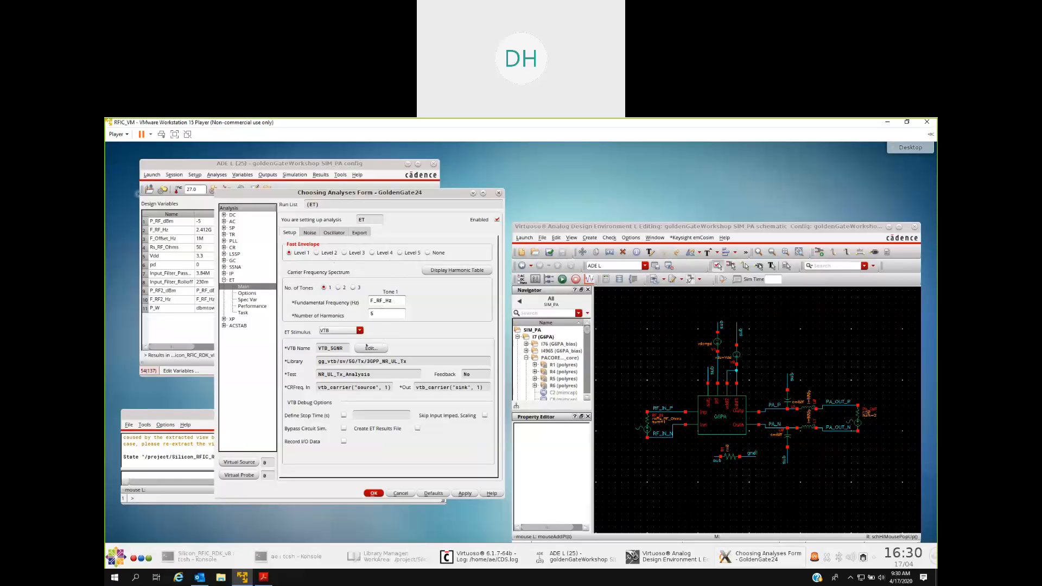
pyautogui.click(361, 329)
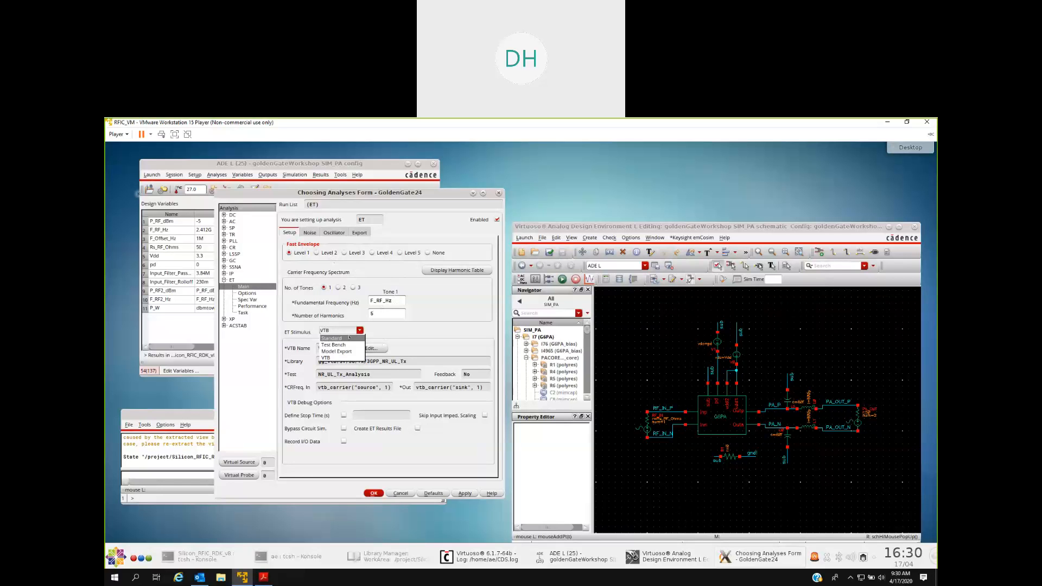
pyautogui.moveTo(336, 350)
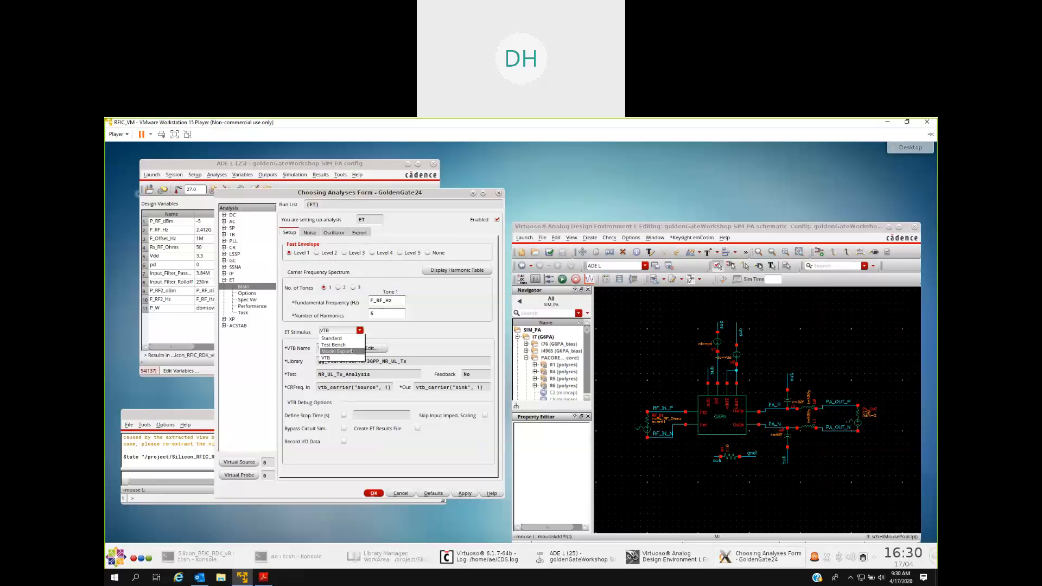
pyautogui.moveTo(338, 356)
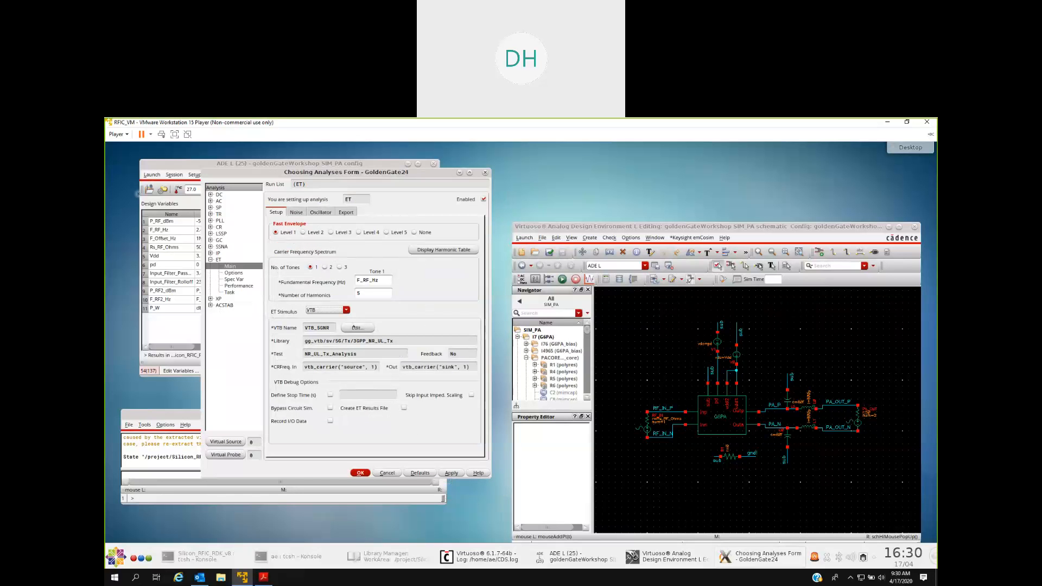
pyautogui.click(357, 326)
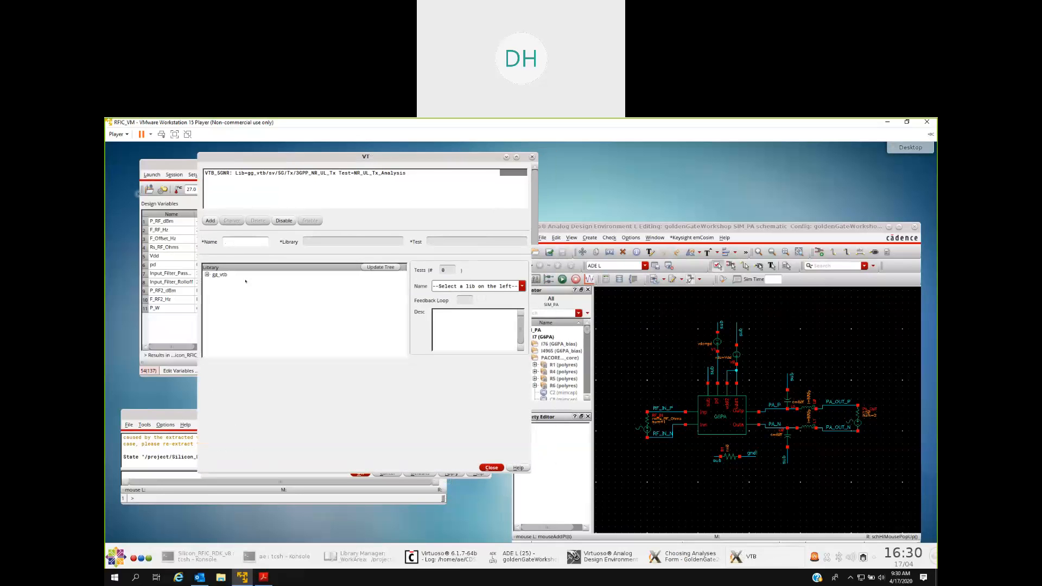
# Expand gg_vtb > sv > 5G > Tx in the VTB library tree and select the 3GPP_NR_UL_Tx test bench
pyautogui.click(207, 275)
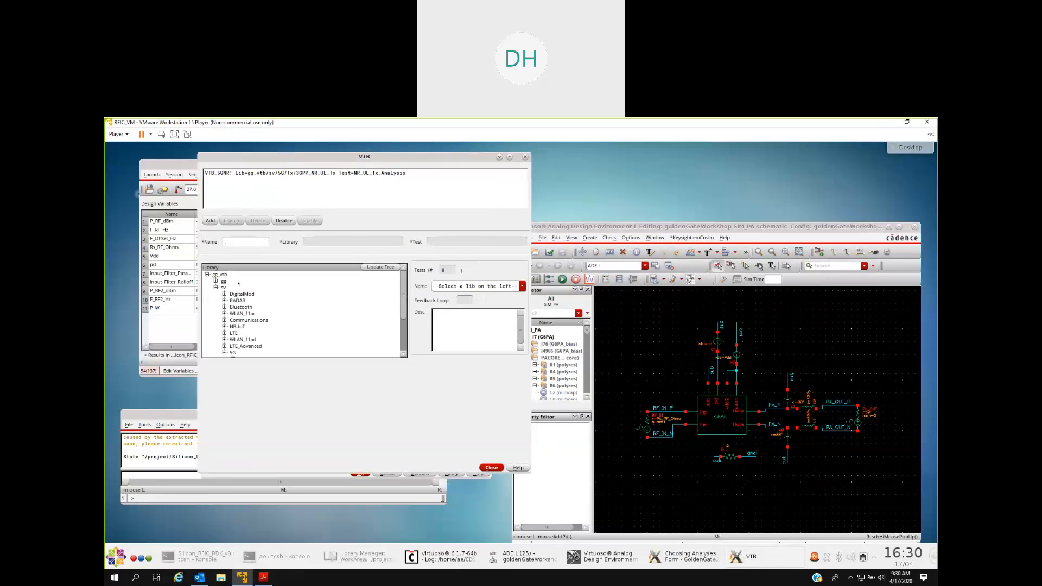
pyautogui.click(216, 281)
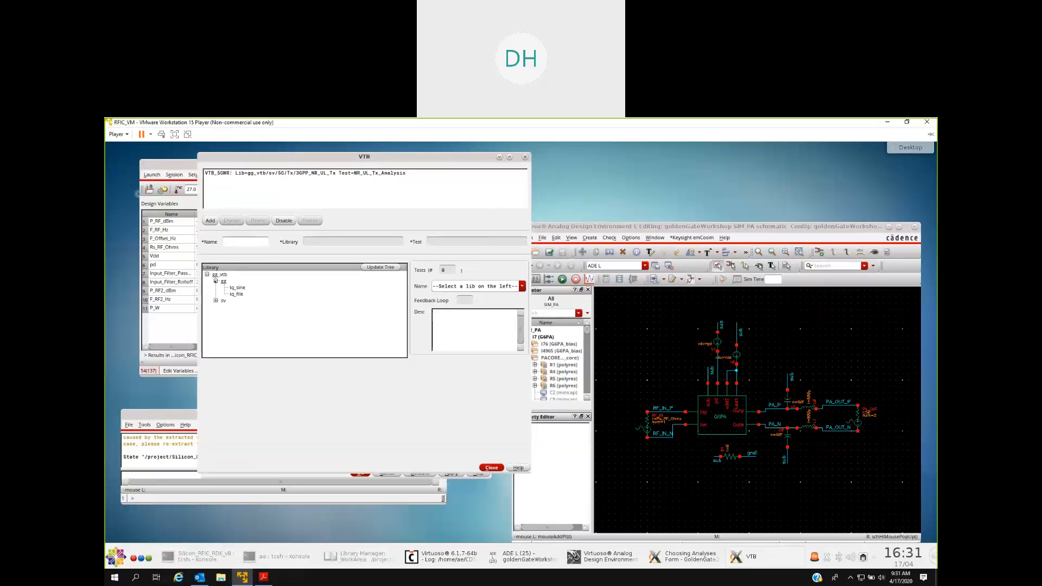
pyautogui.click(216, 281)
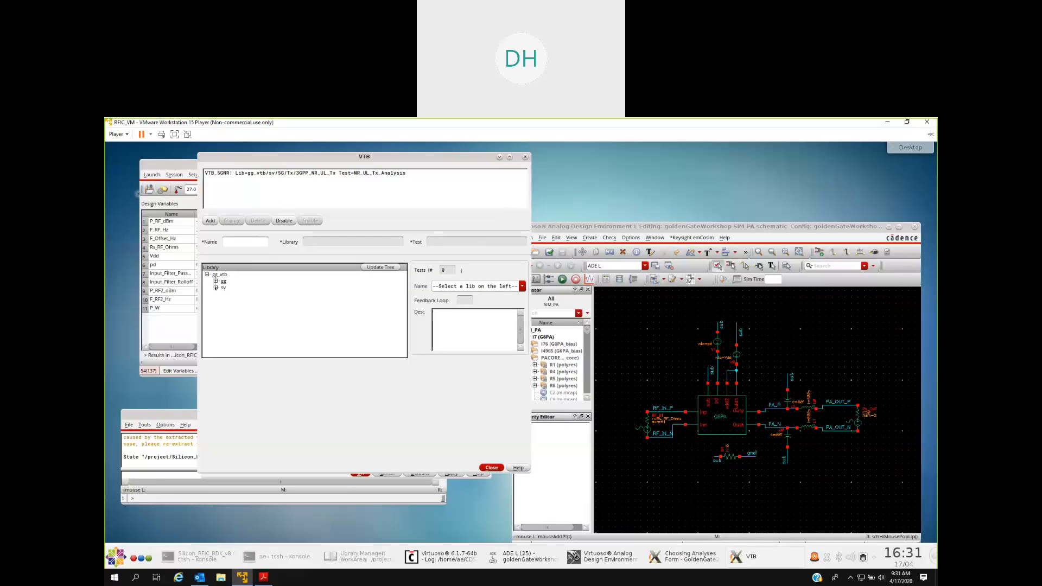
pyautogui.click(216, 286)
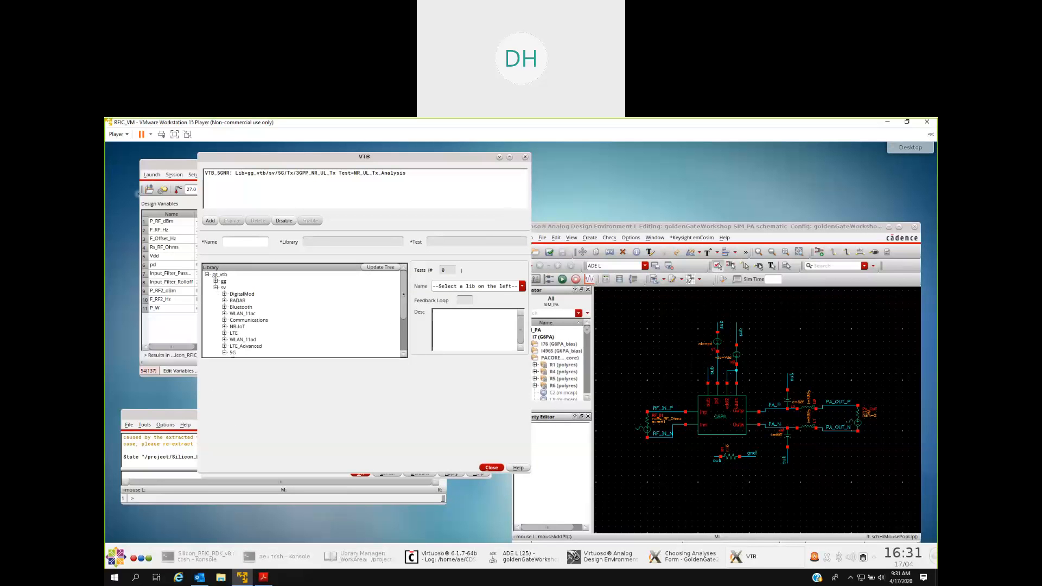
pyautogui.click(225, 351)
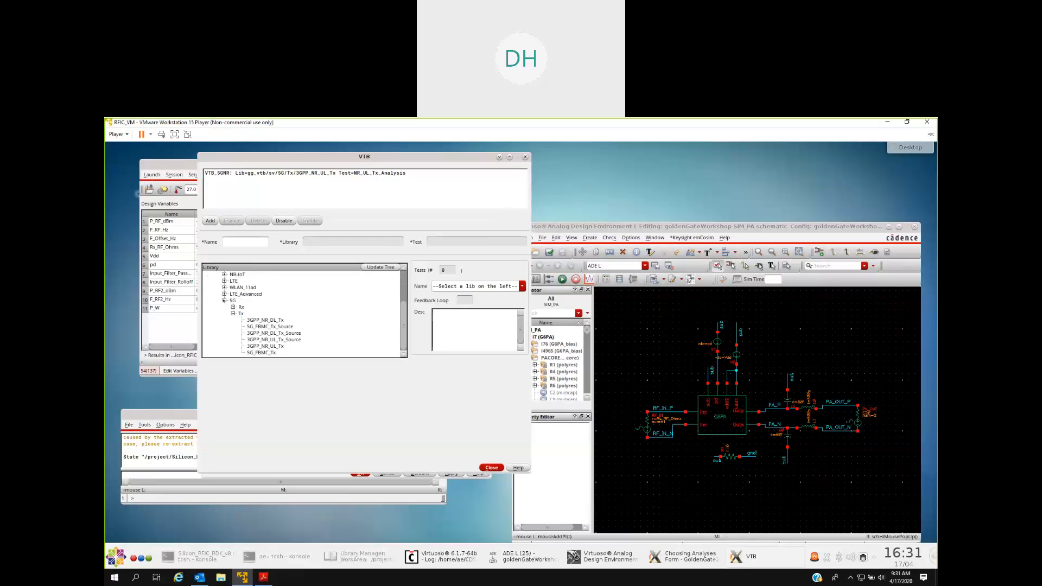
pyautogui.click(215, 274)
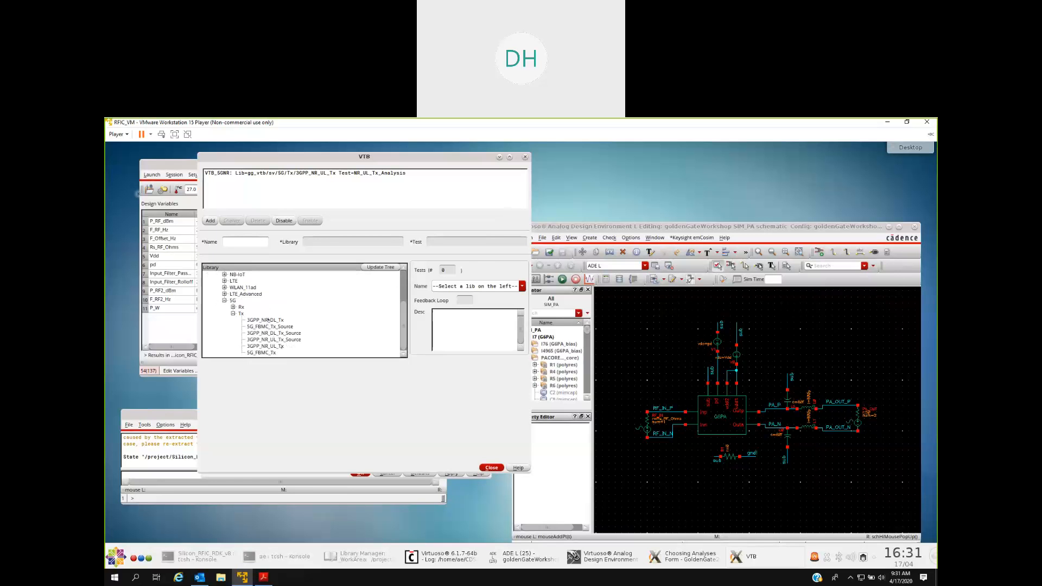
pyautogui.click(264, 319)
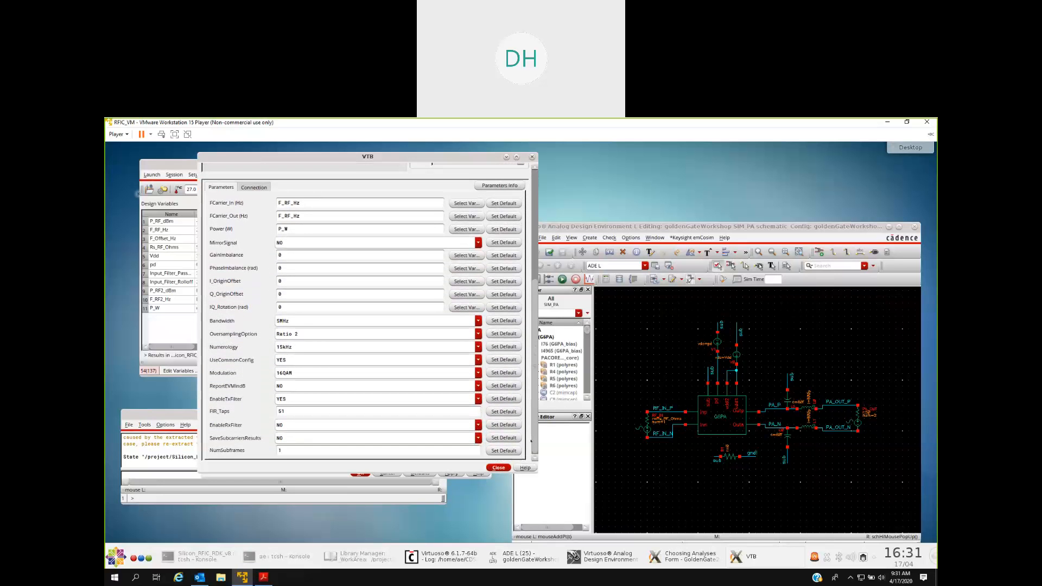
pyautogui.moveTo(311, 324)
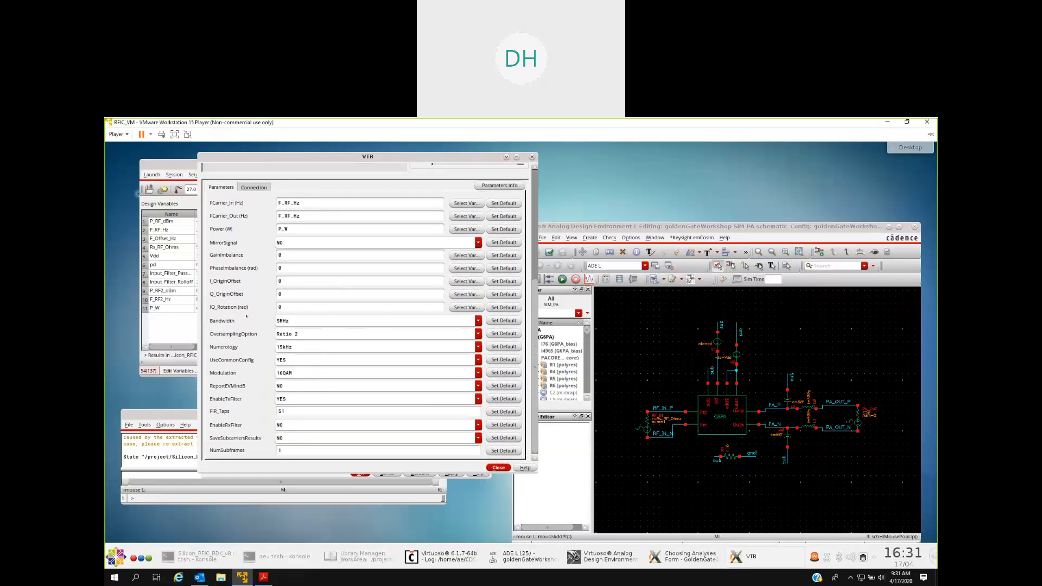
pyautogui.moveTo(359, 417)
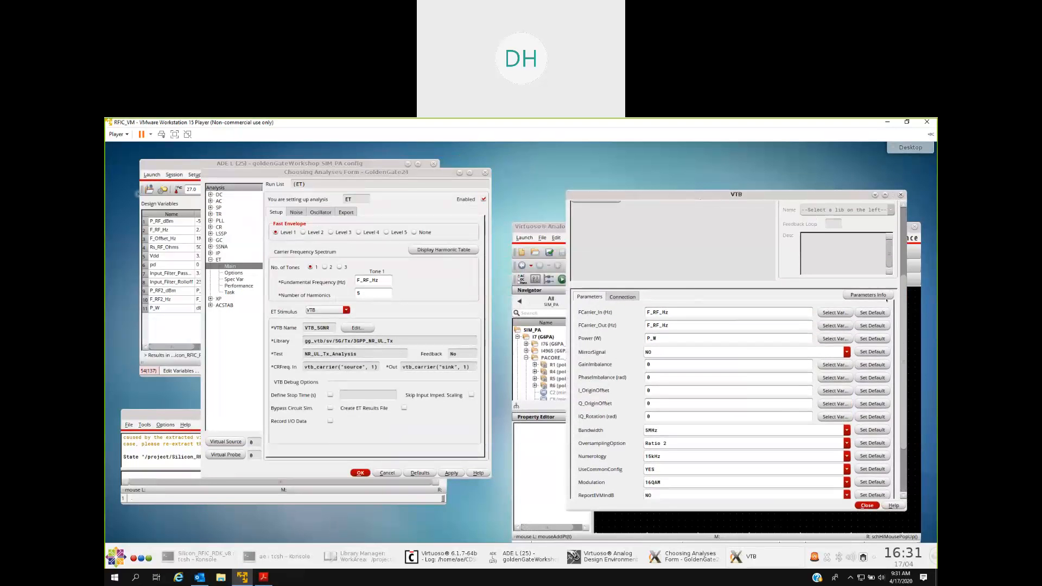
# Scroll through the 5MHz/16QAM test bench parameters and close the VTB editor
pyautogui.scroll(-3)
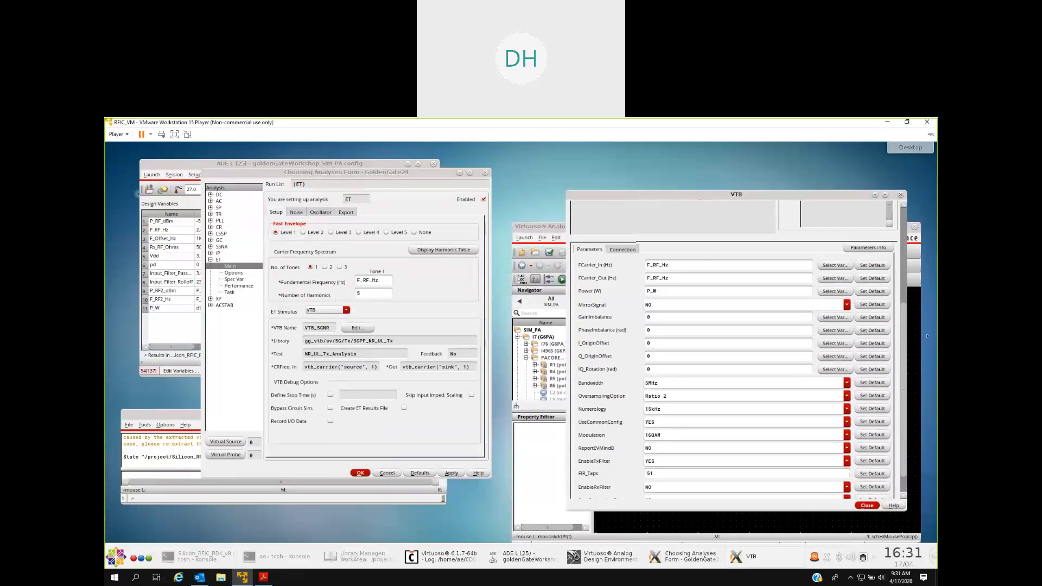
pyautogui.click(622, 248)
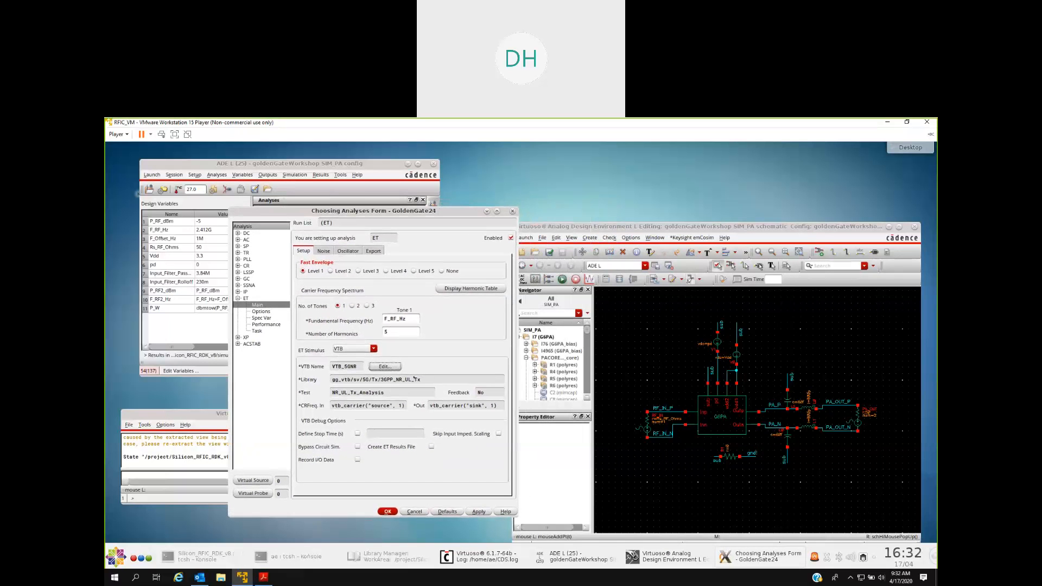
# View the P_RF_dBm sweep from -5 to -20 step 1, then the Dist_EVM_pct performance page
pyautogui.click(261, 318)
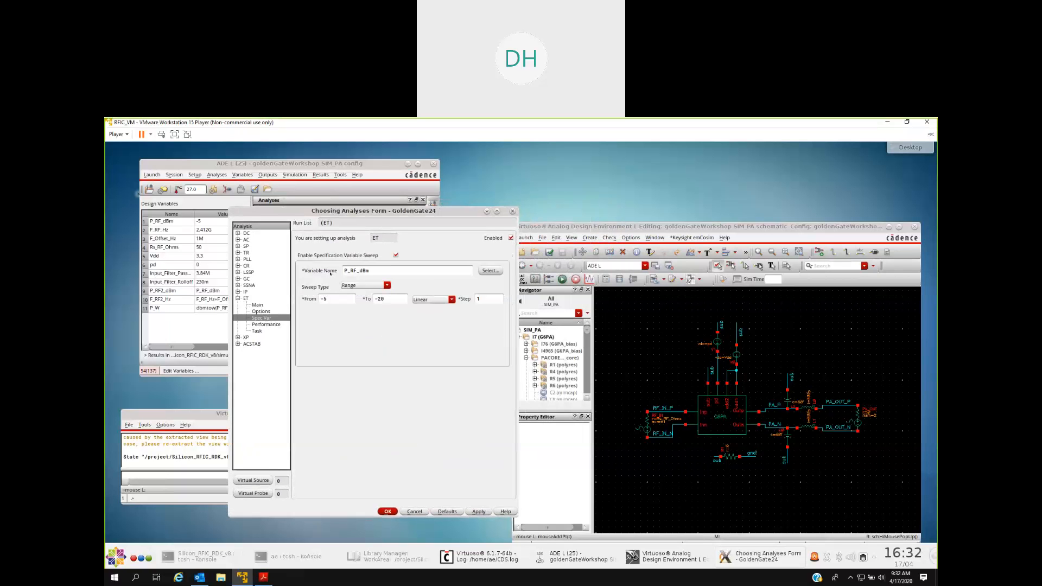
pyautogui.moveTo(438, 280)
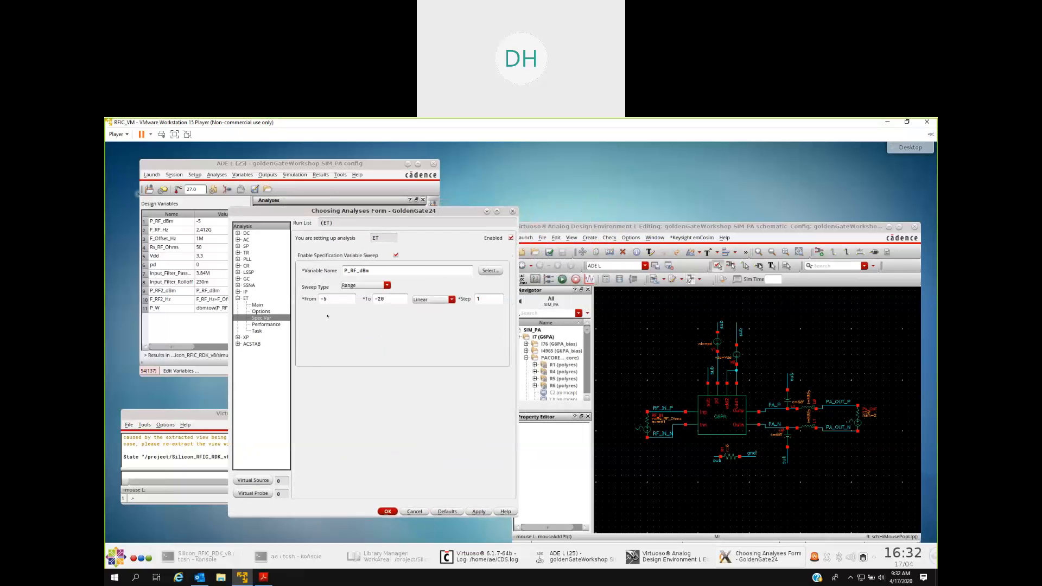
pyautogui.click(267, 325)
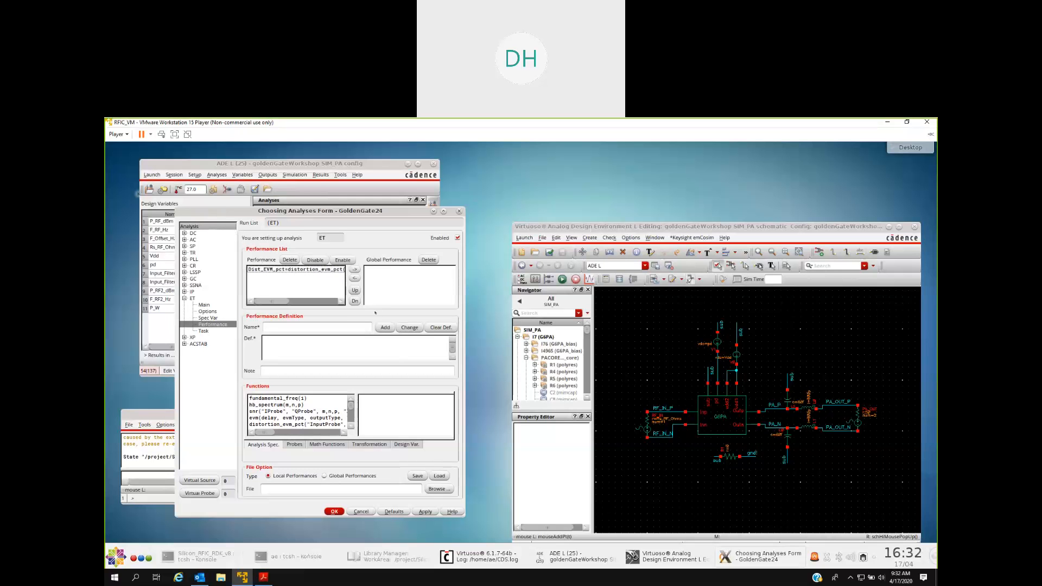
pyautogui.moveTo(219, 215)
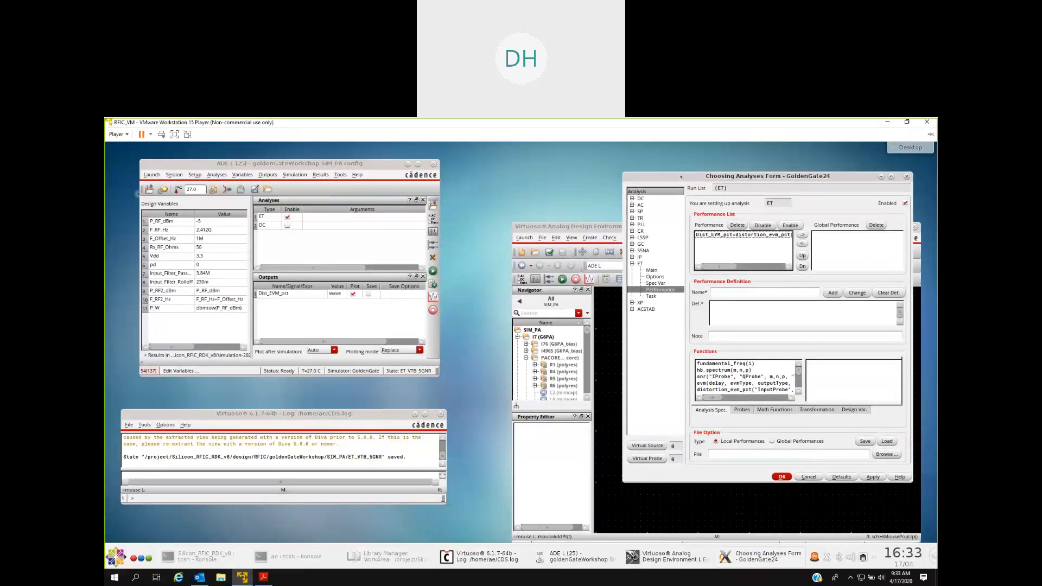
# Step through the ET Spec Var sweep, Dist_EVM_pct performance page, and back to Main setup
pyautogui.click(656, 284)
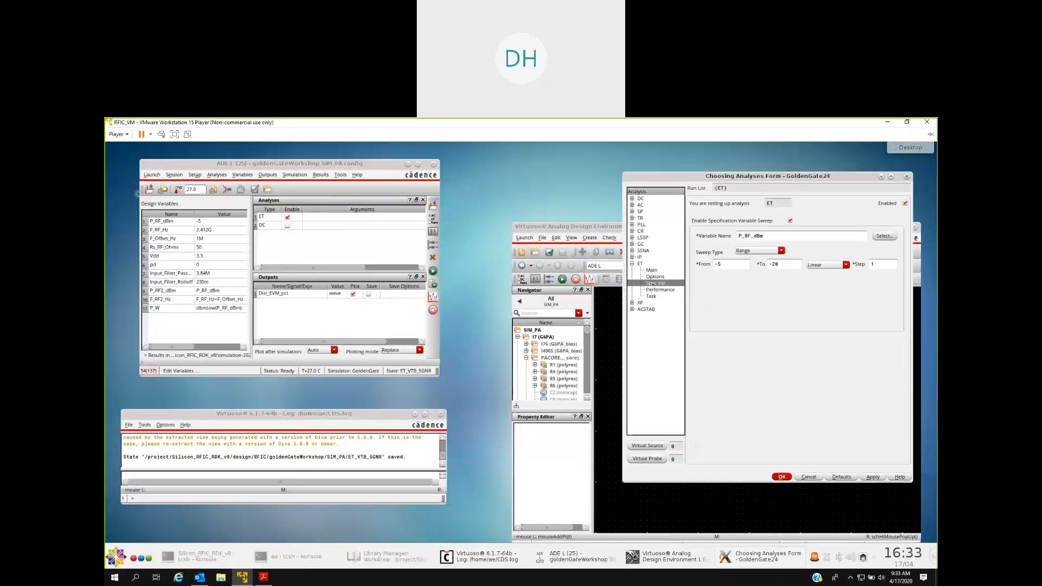
pyautogui.click(661, 290)
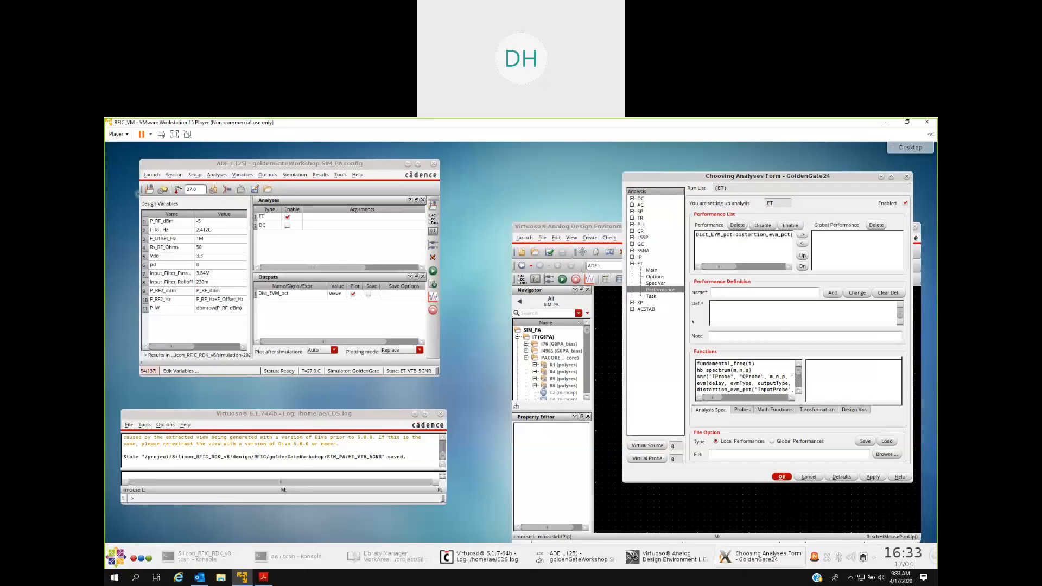
pyautogui.click(651, 270)
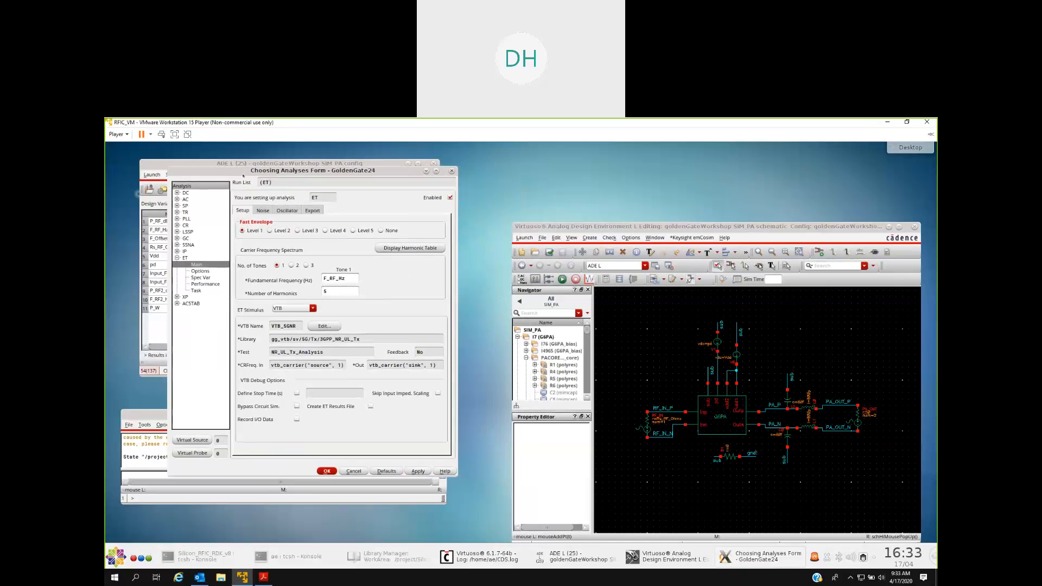
# Review the VTB signal parameters and the source-to-RF_IN, sink-to-PA_OUT connections, then dismiss the window
pyautogui.click(324, 326)
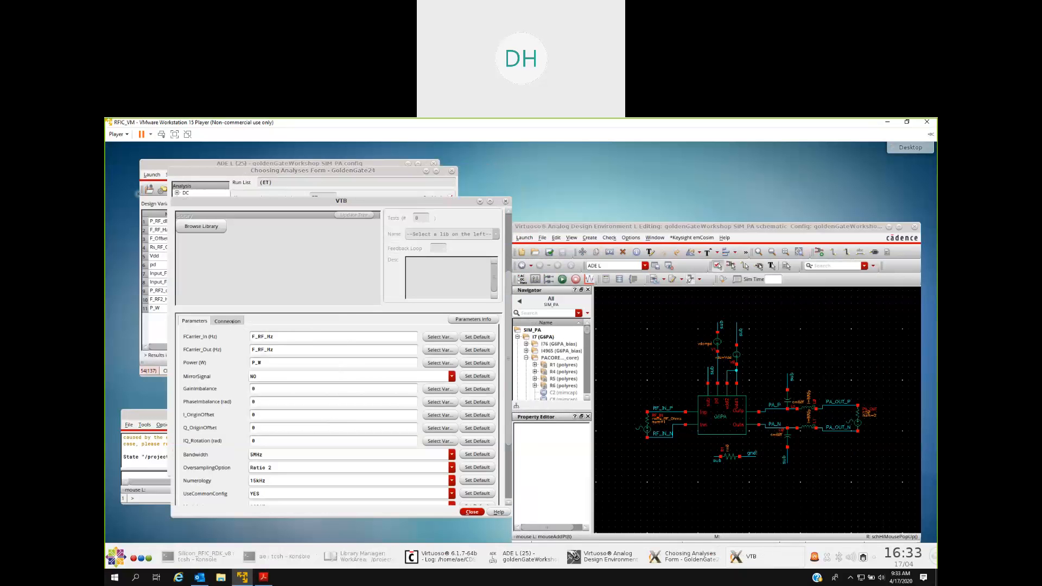
pyautogui.click(227, 320)
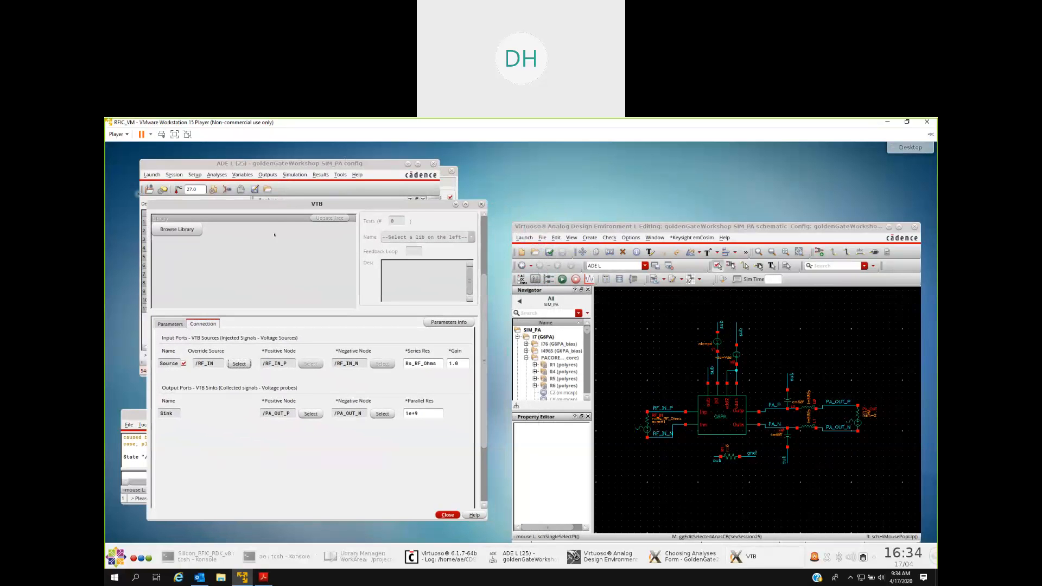
pyautogui.click(169, 323)
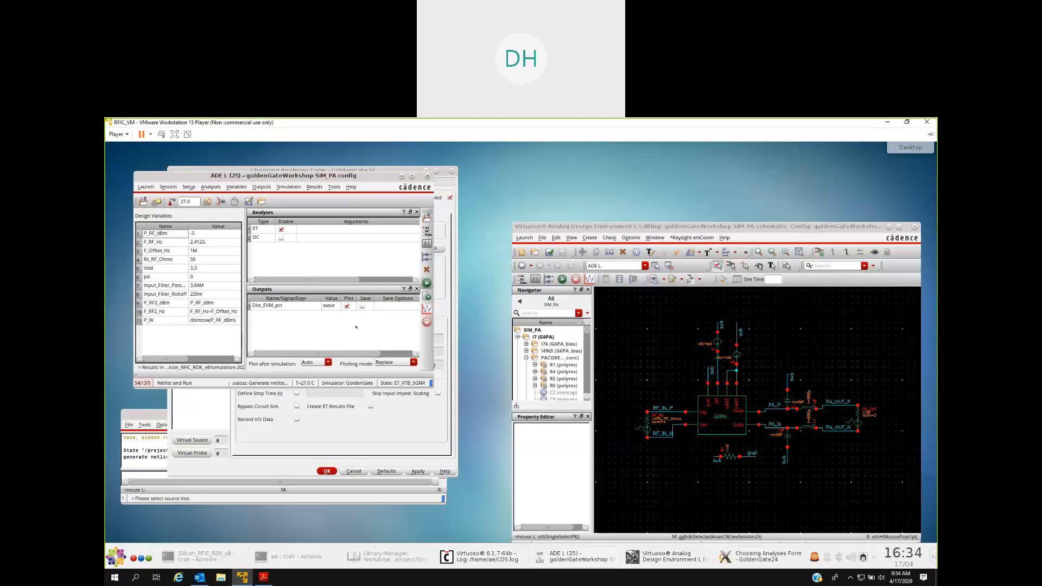
pyautogui.moveTo(372, 416)
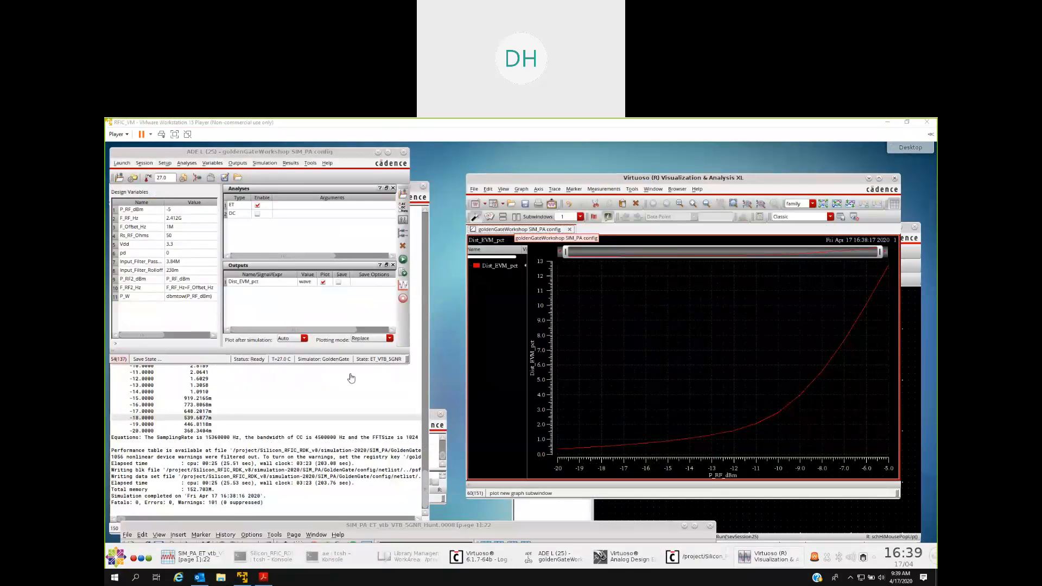
pyautogui.moveTo(361, 385)
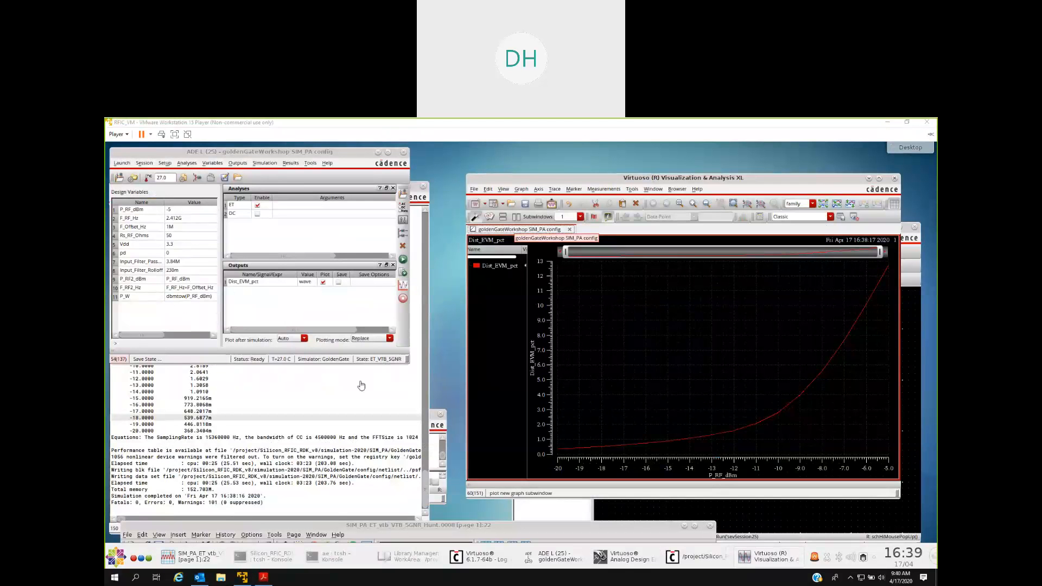
pyautogui.moveTo(326, 413)
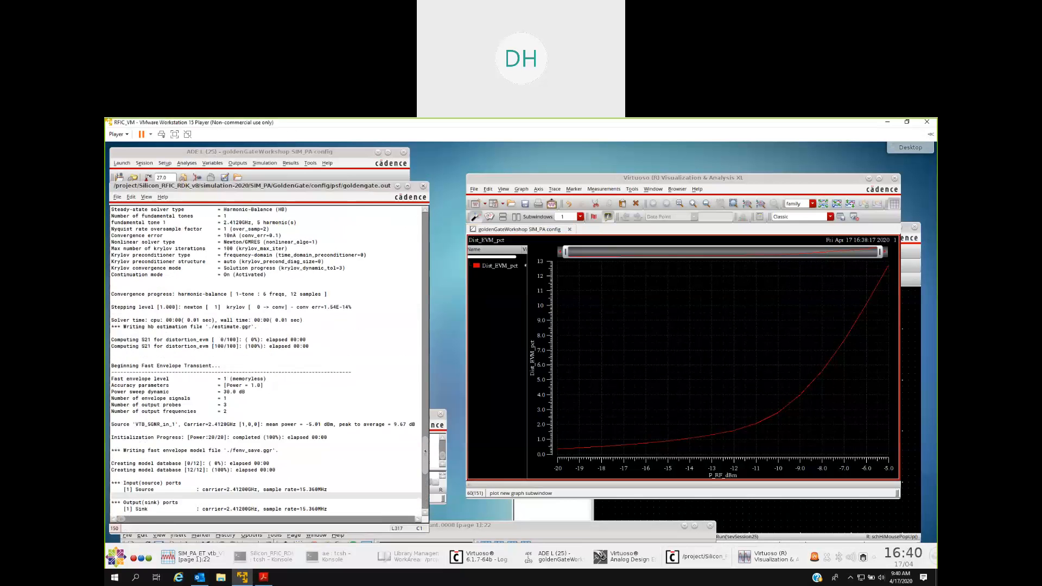
# Scroll the GoldenGate output log down to the P_RF_dBm vs Dist_EVM_pct table
pyautogui.scroll(-3)
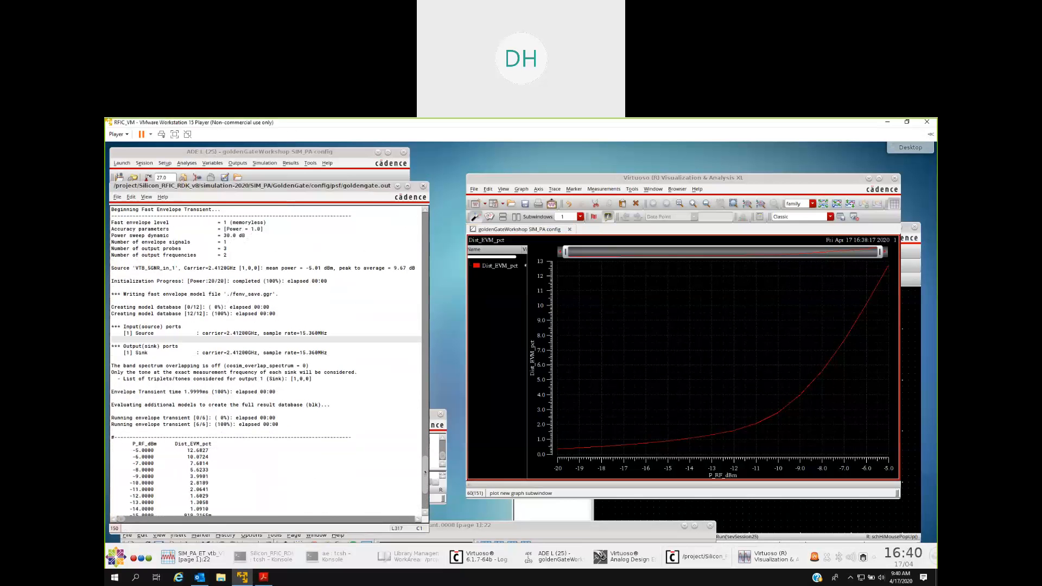
pyautogui.scroll(-3)
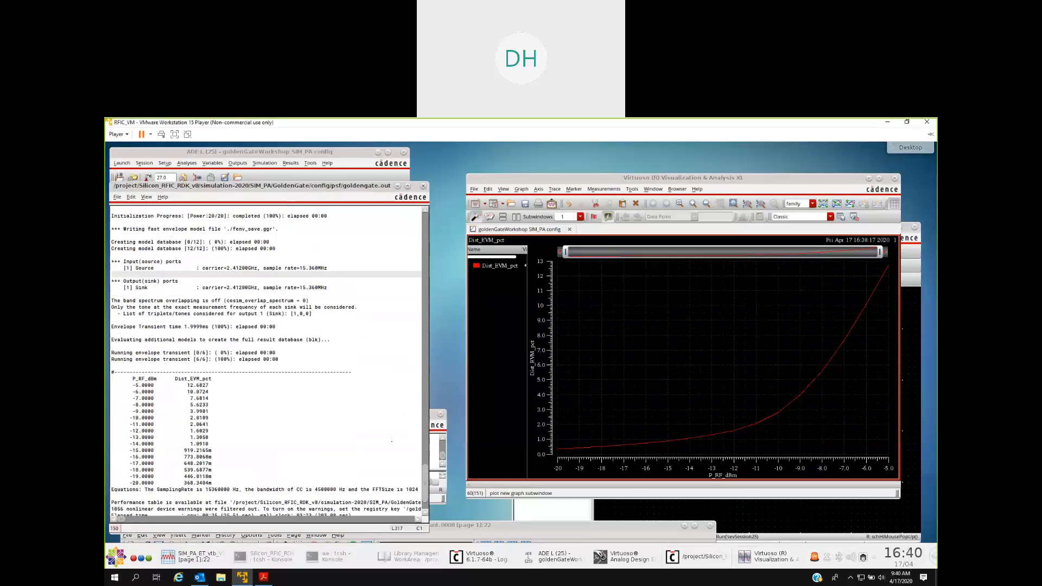
pyautogui.scroll(-3)
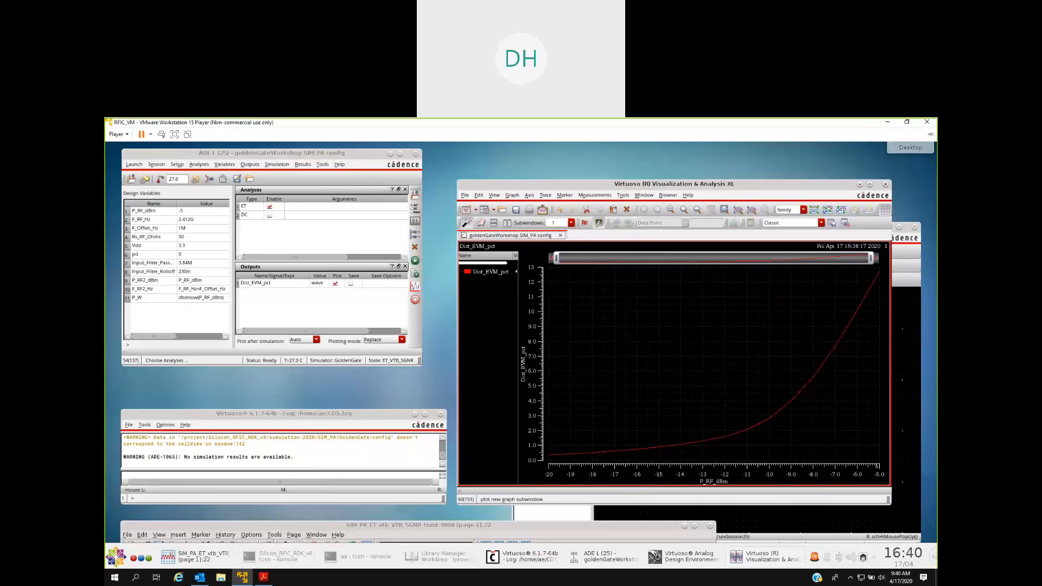
pyautogui.moveTo(644, 449)
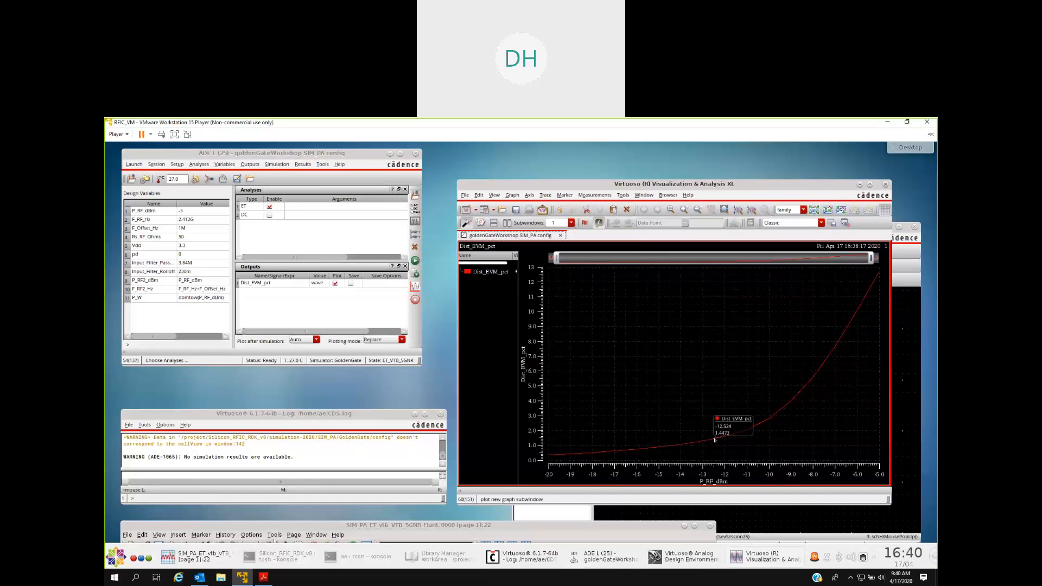
pyautogui.moveTo(712, 442)
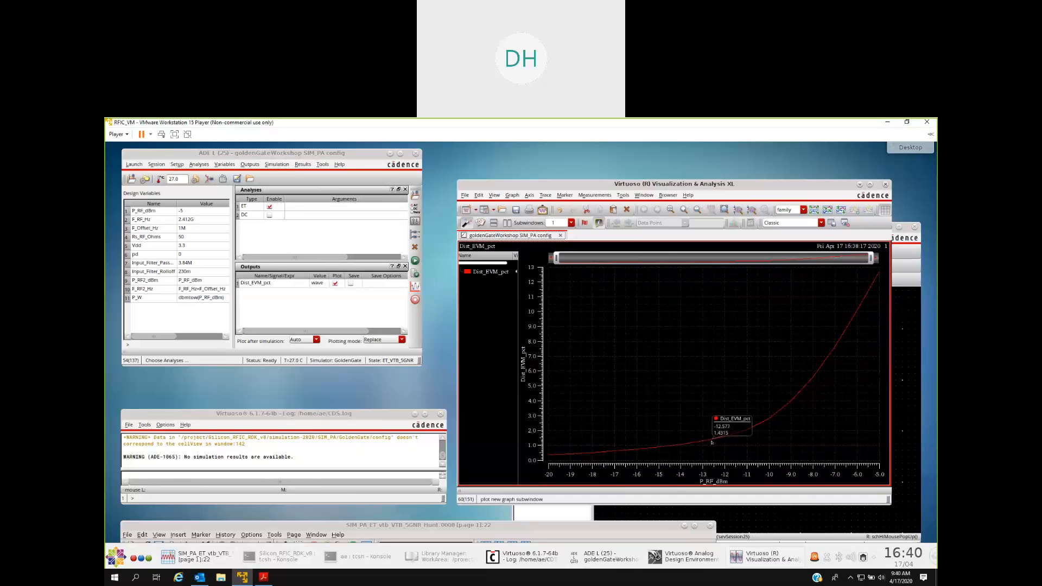
pyautogui.moveTo(710, 440)
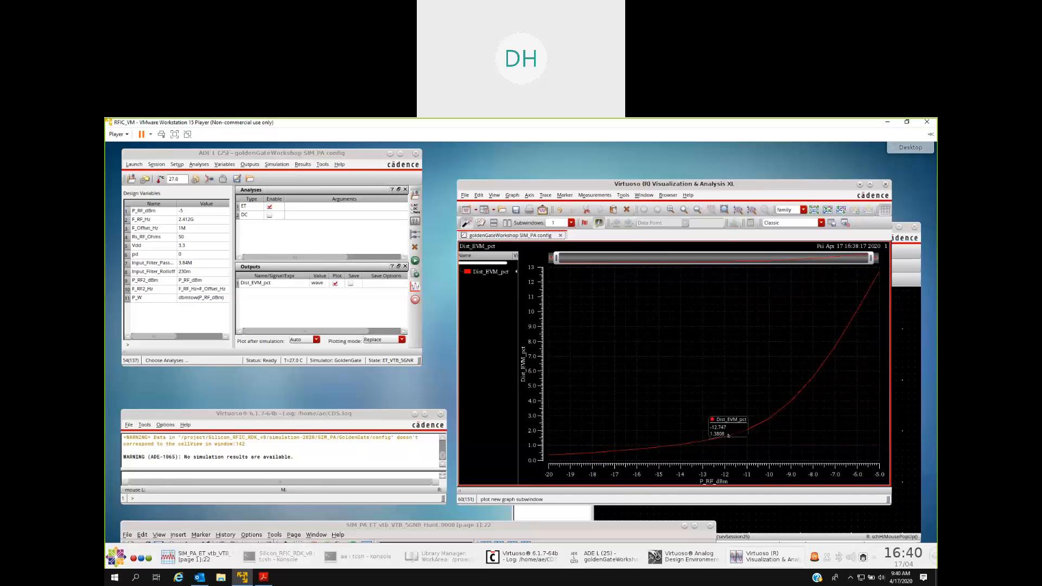
pyautogui.moveTo(623, 319)
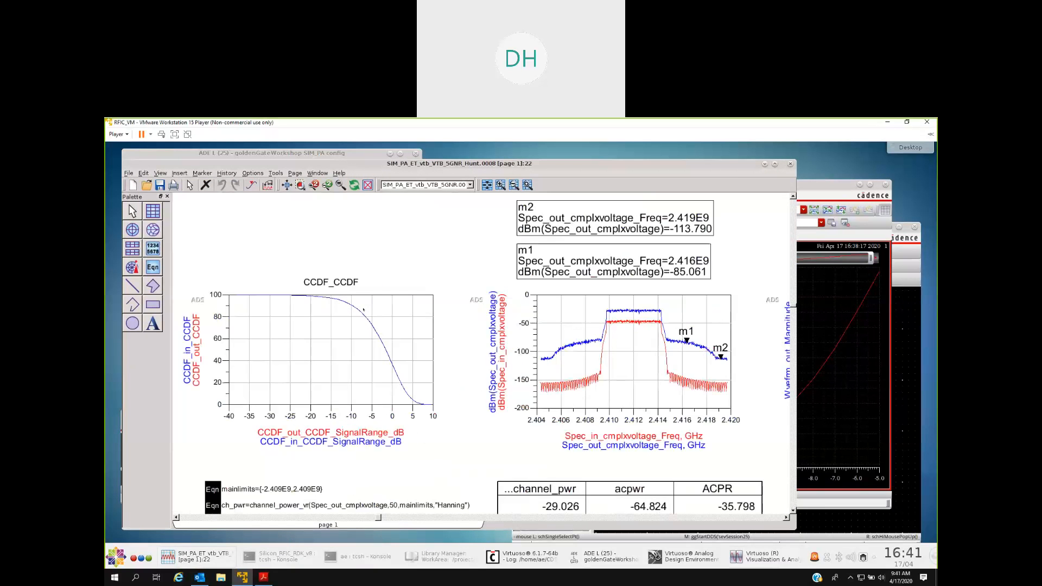
pyautogui.moveTo(360, 312)
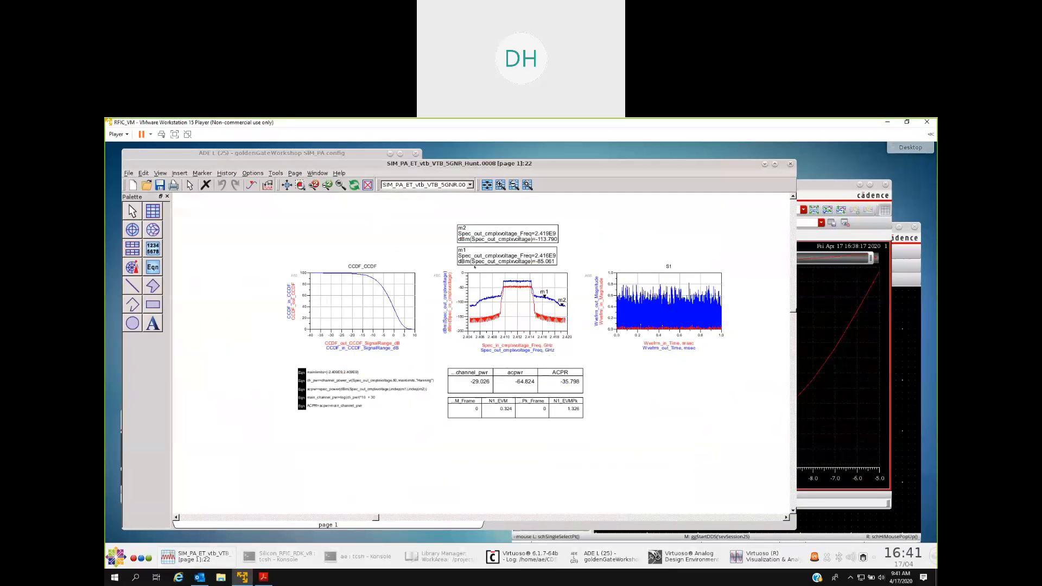
pyautogui.moveTo(423, 236)
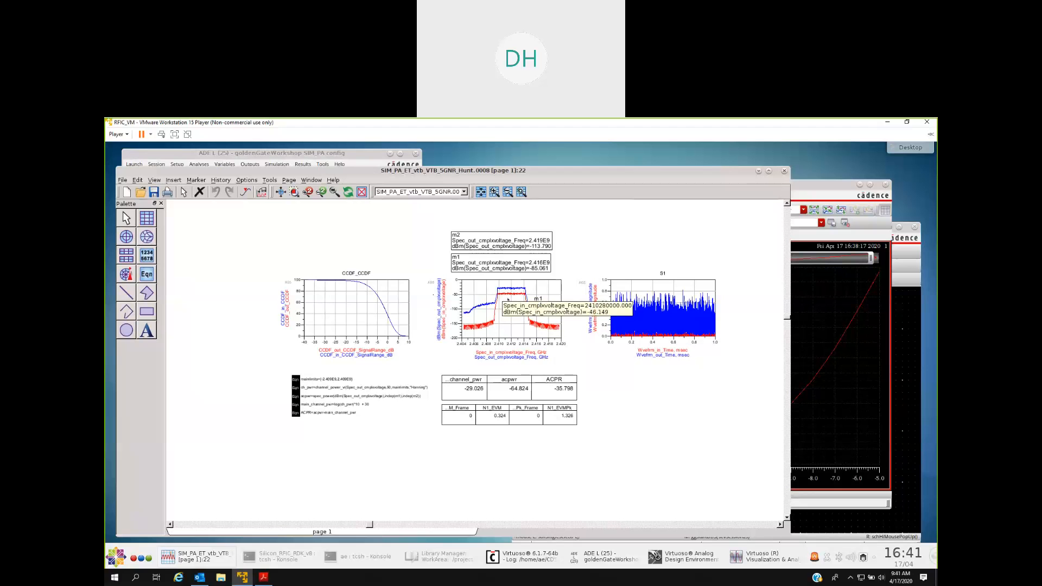
pyautogui.moveTo(508, 297)
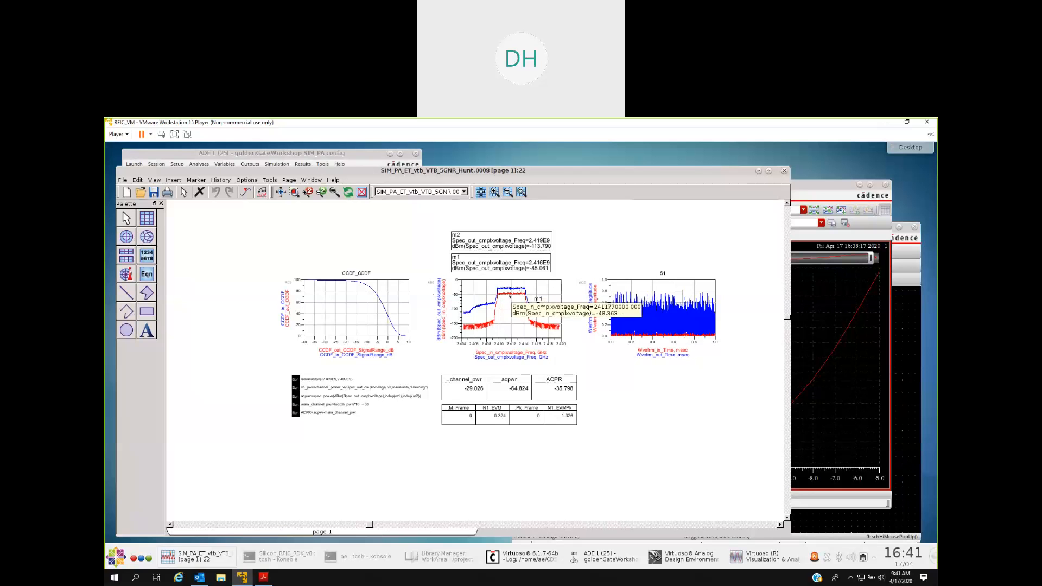
pyautogui.moveTo(510, 300)
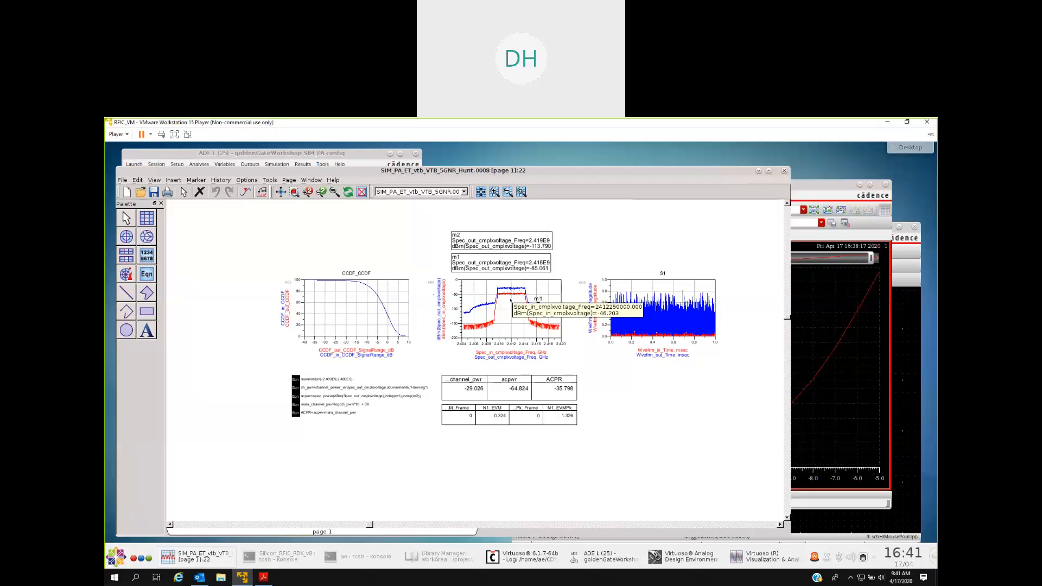
pyautogui.moveTo(506, 304)
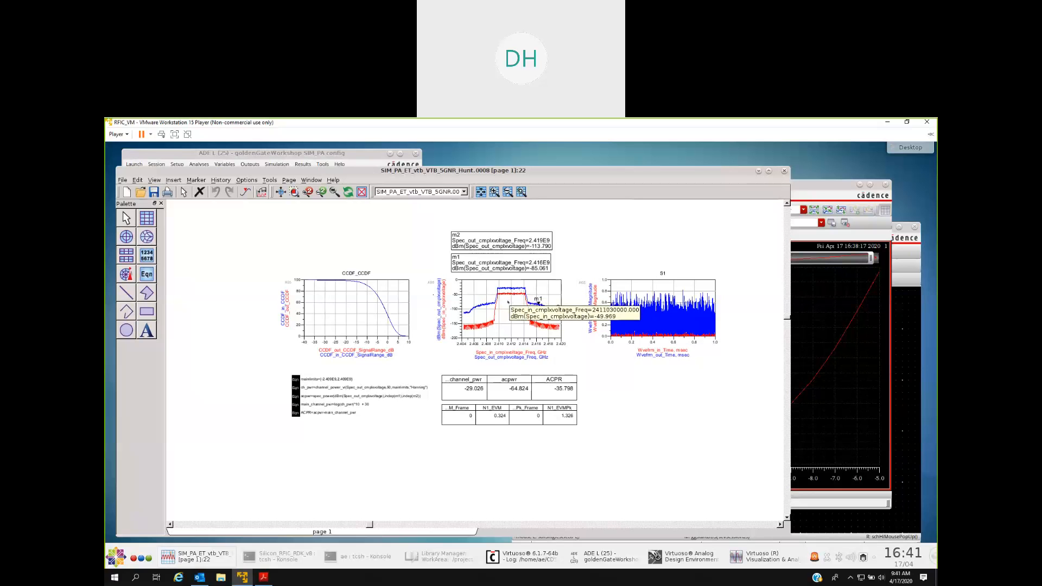
pyautogui.moveTo(528, 310)
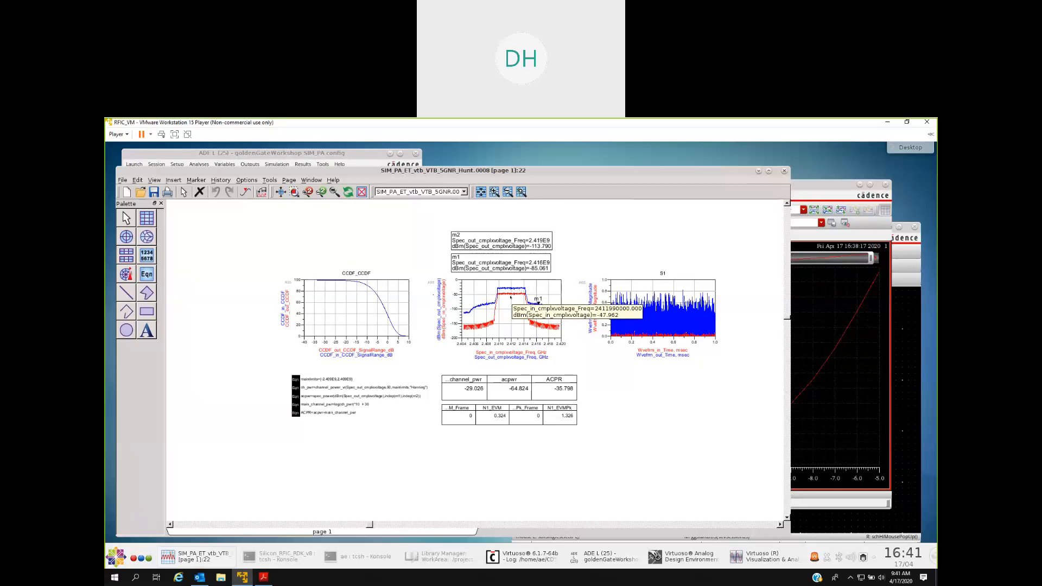
pyautogui.moveTo(663, 325)
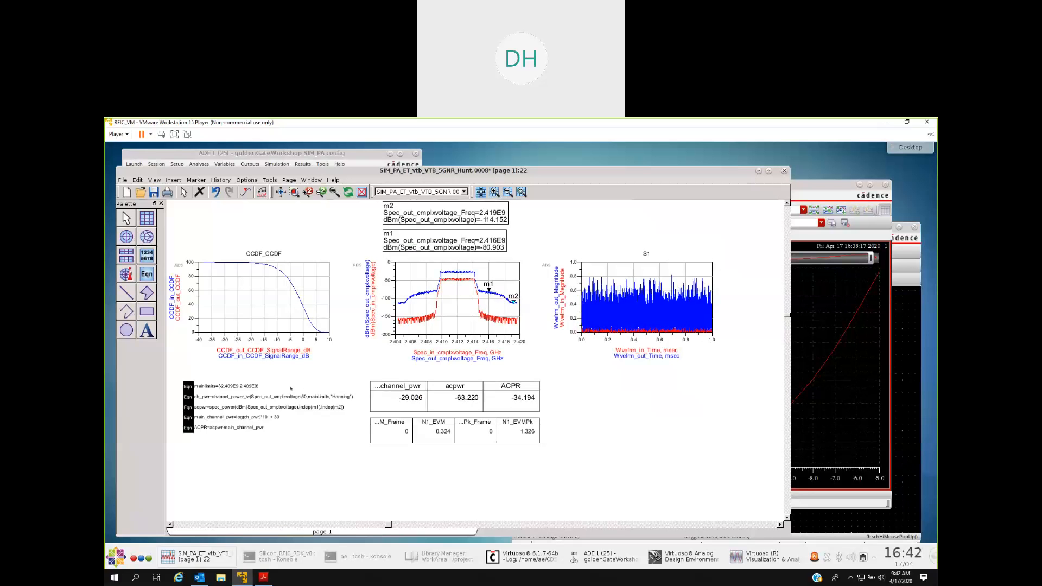
pyautogui.moveTo(497, 303)
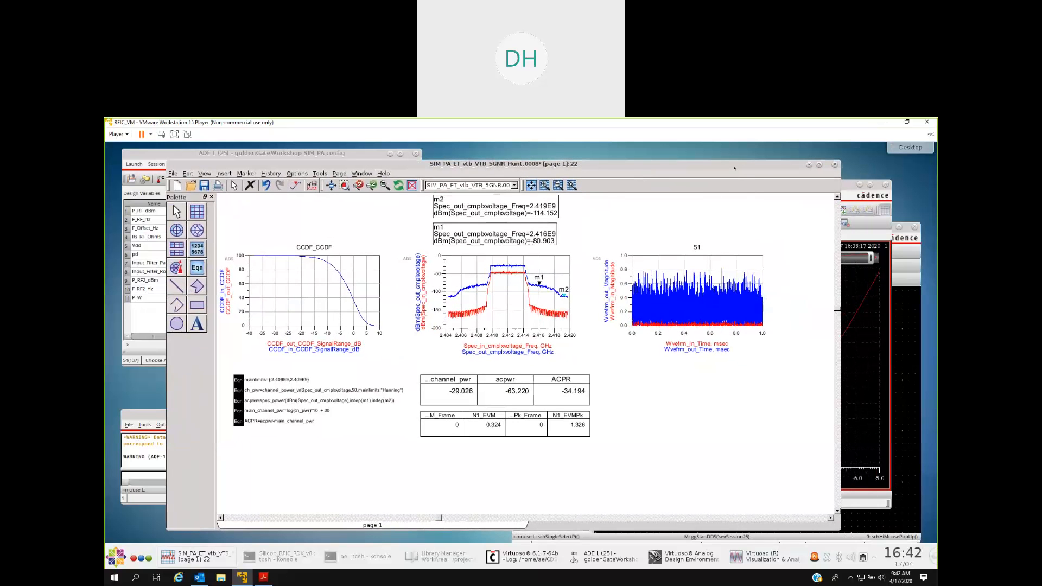
pyautogui.moveTo(722, 179)
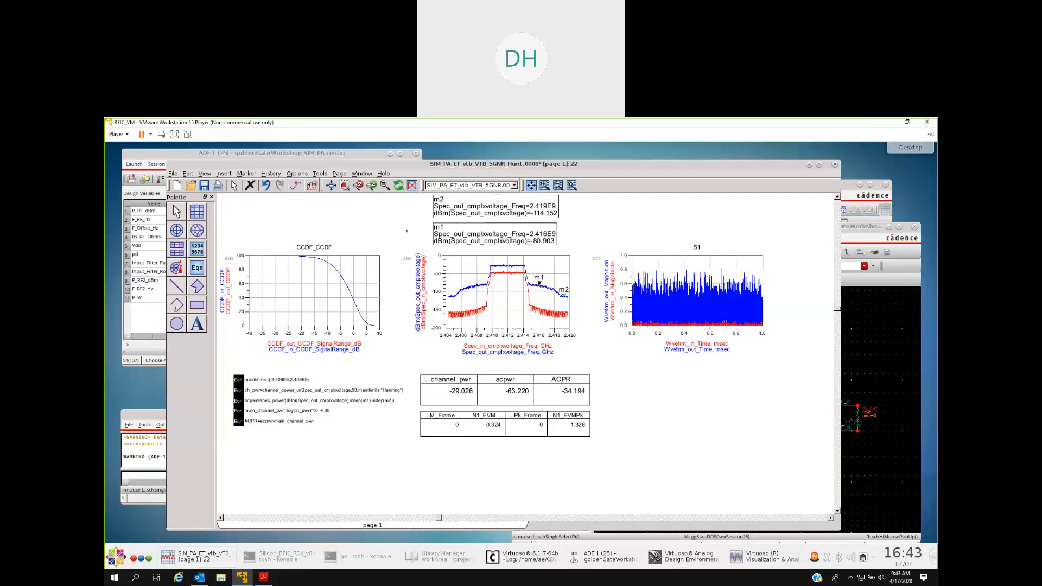
pyautogui.moveTo(391, 217)
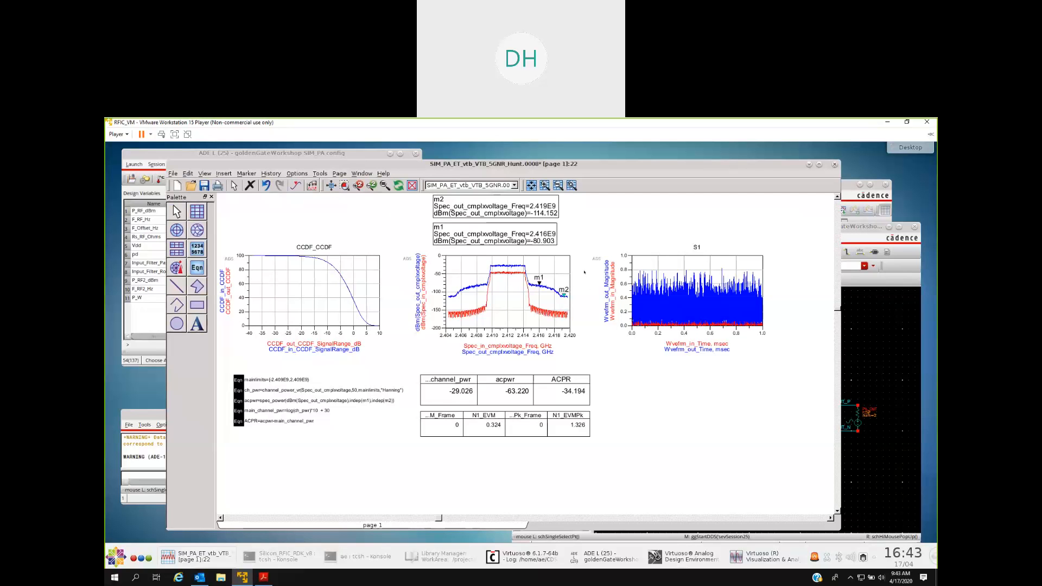
pyautogui.moveTo(590, 220)
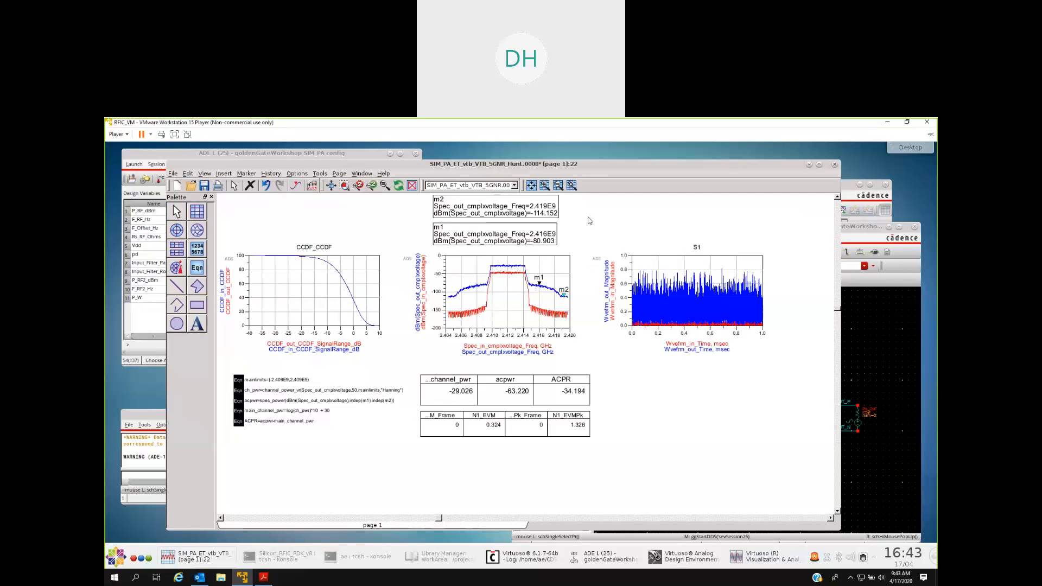